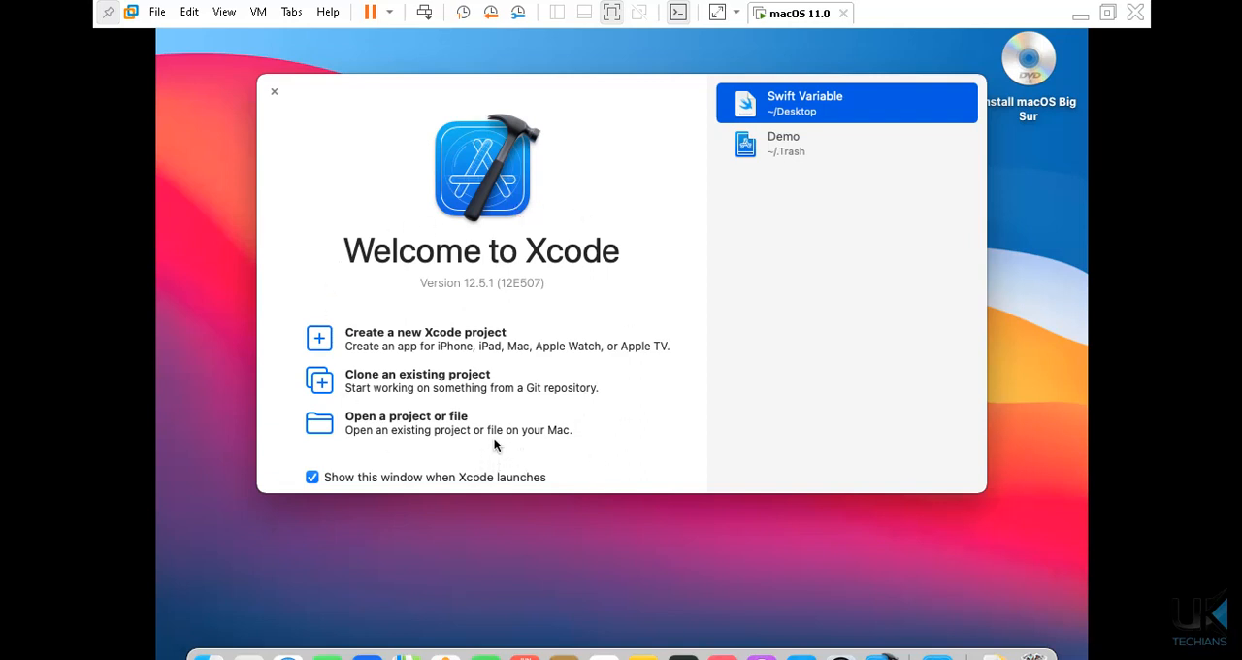
mouse_move(454, 281)
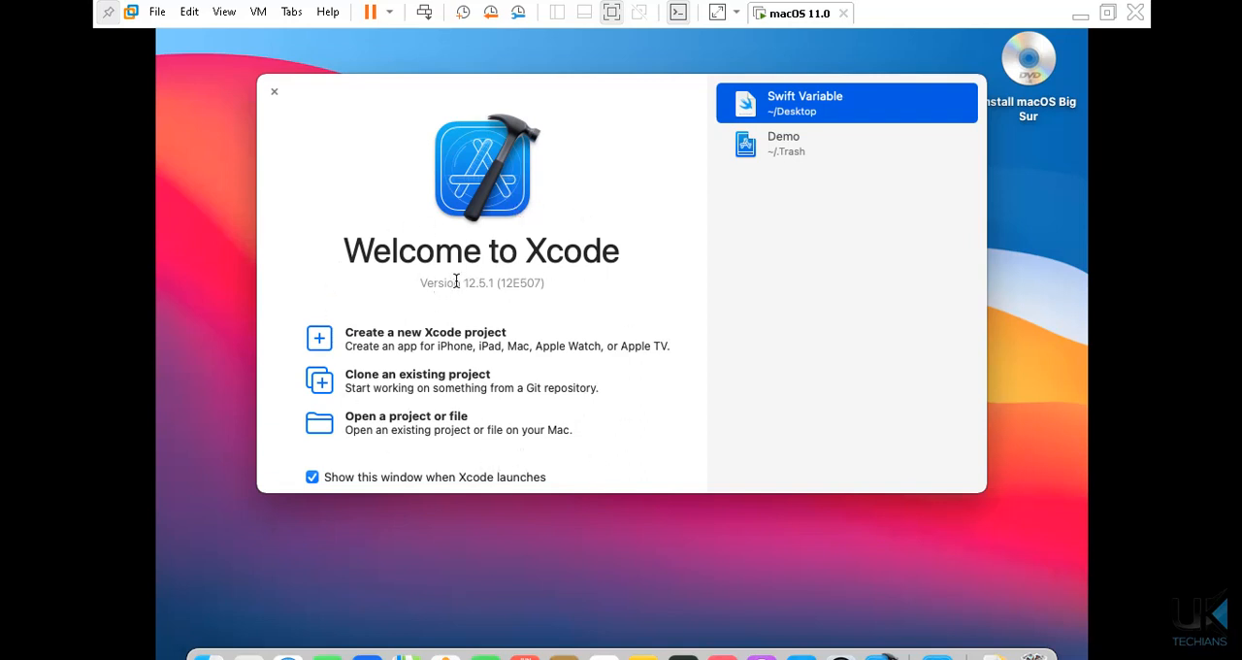
mouse_move(493, 280)
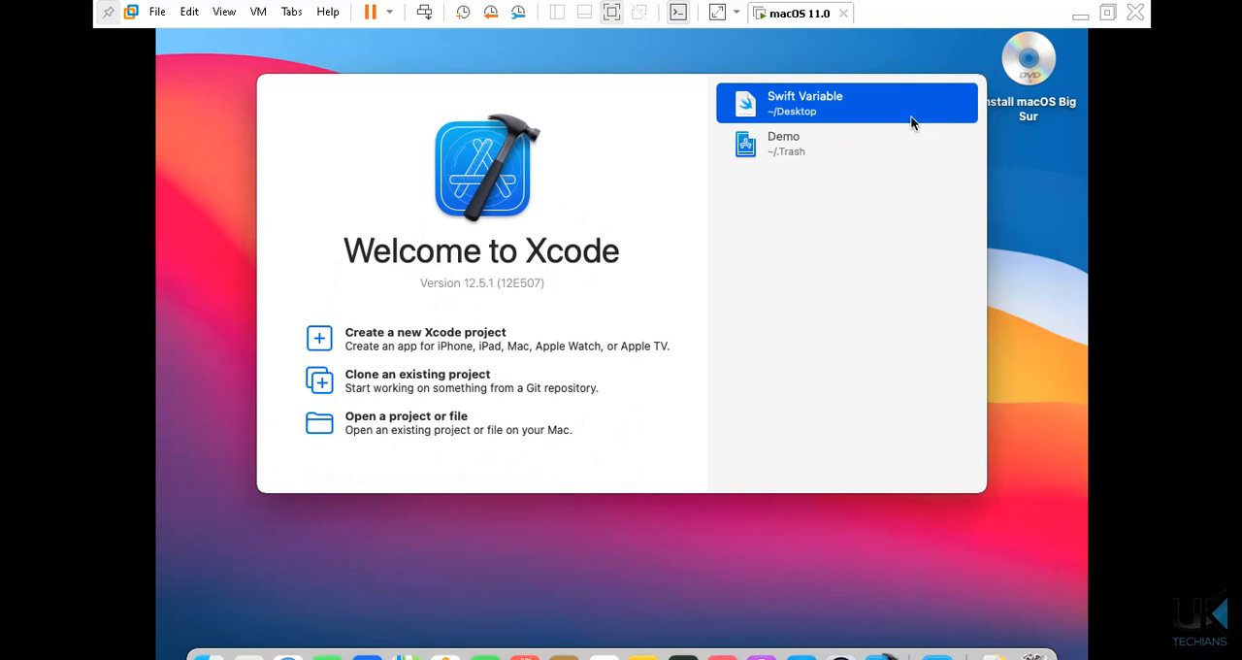
mouse_move(805, 160)
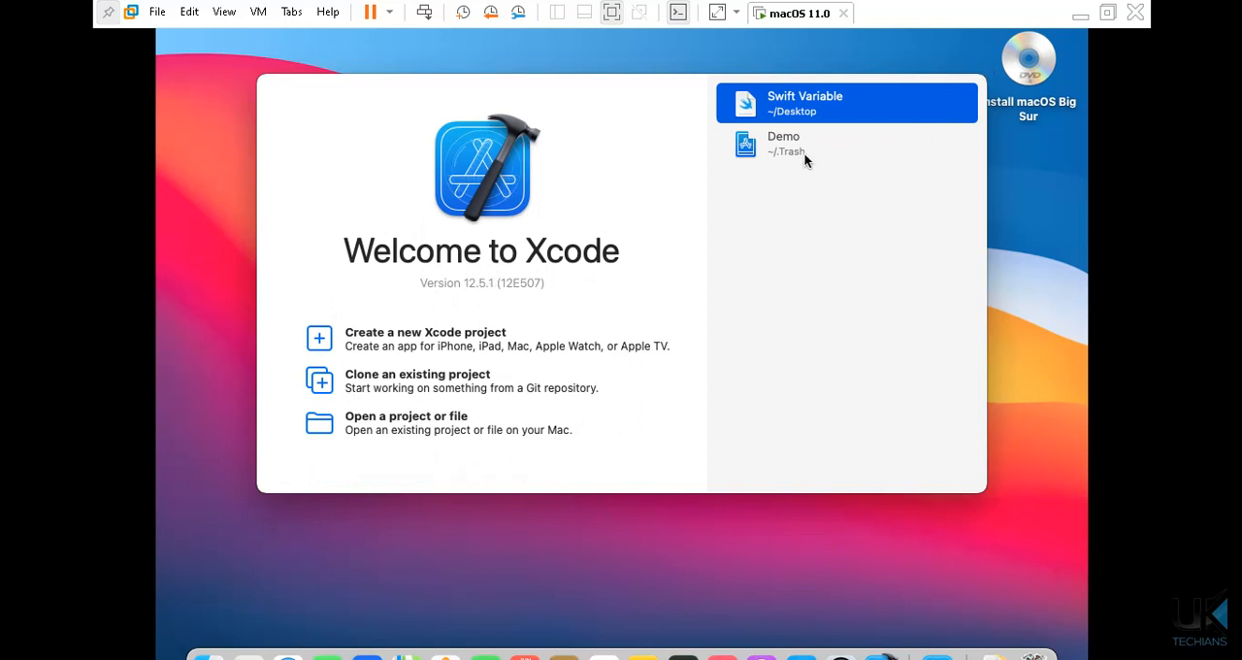
mouse_move(820, 110)
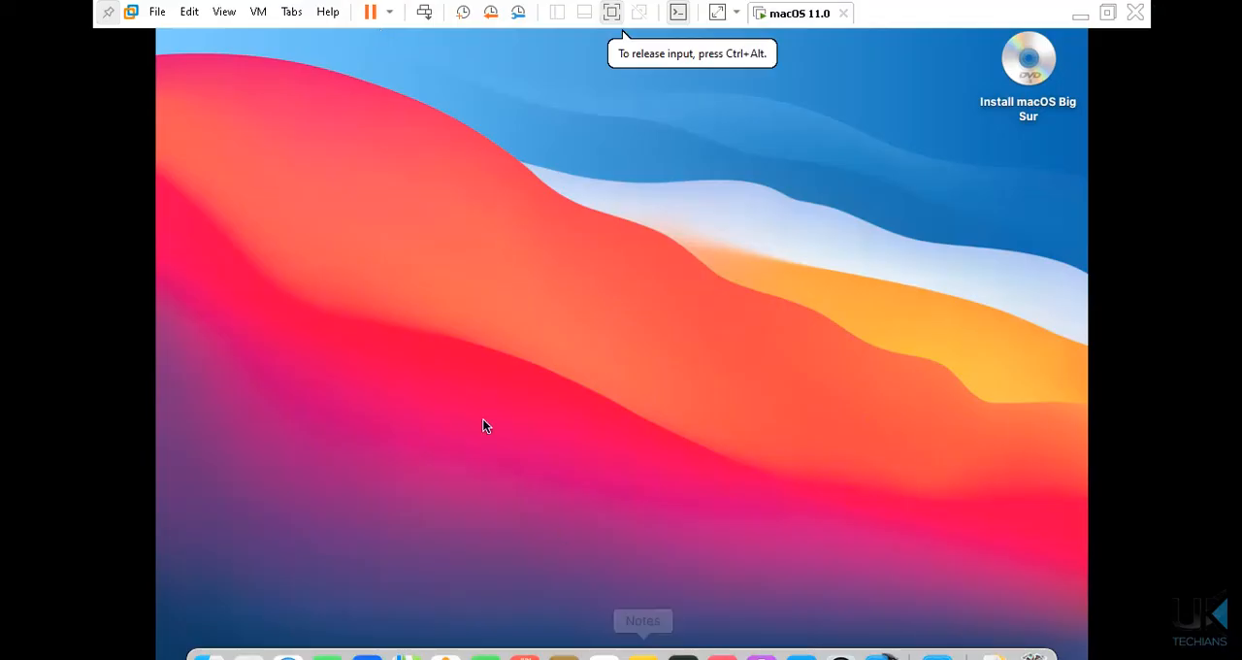
mouse_move(993, 32)
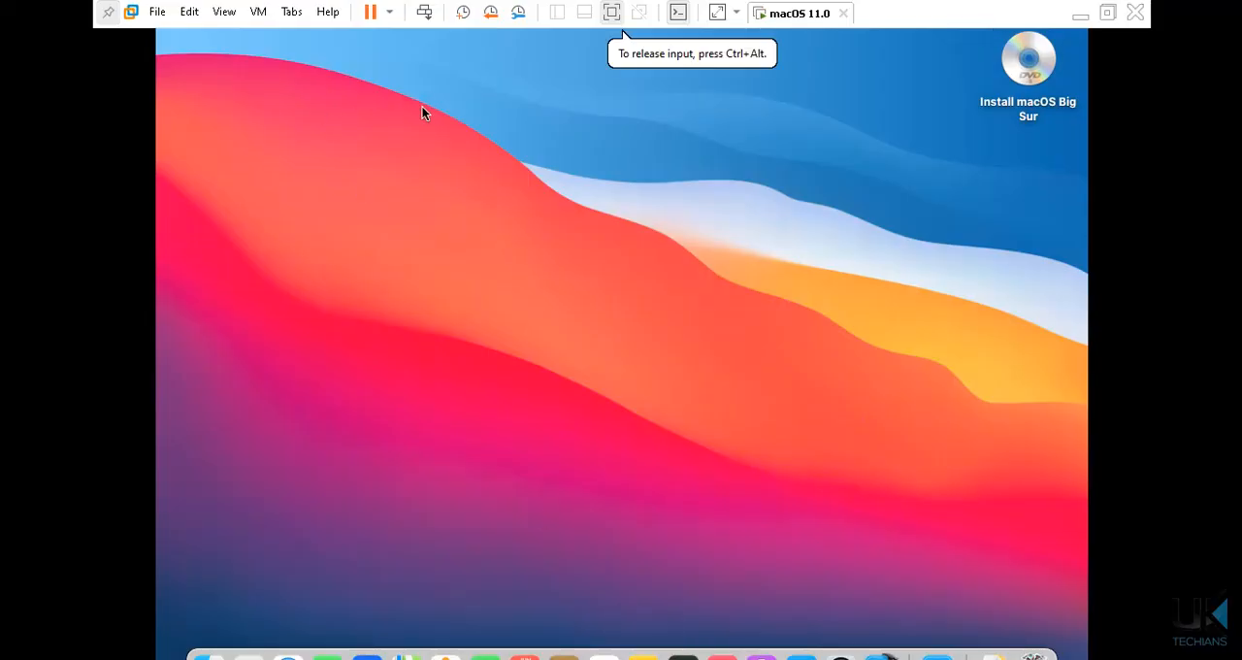
mouse_move(207, 655)
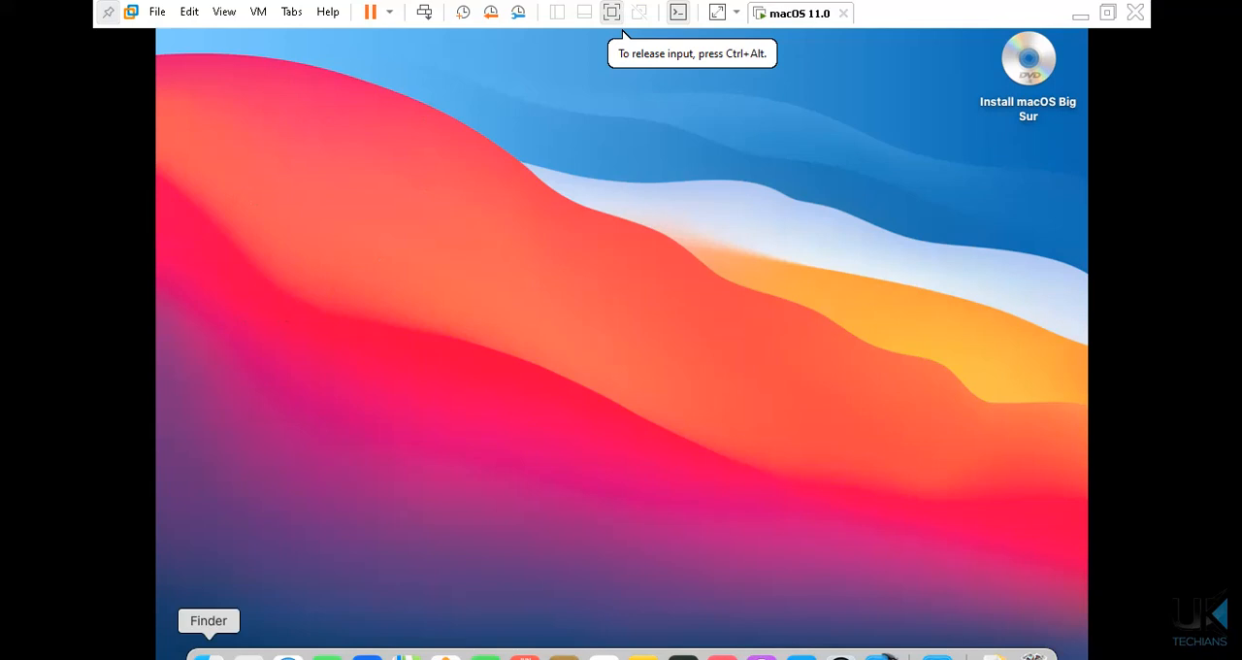
mouse_move(248, 654)
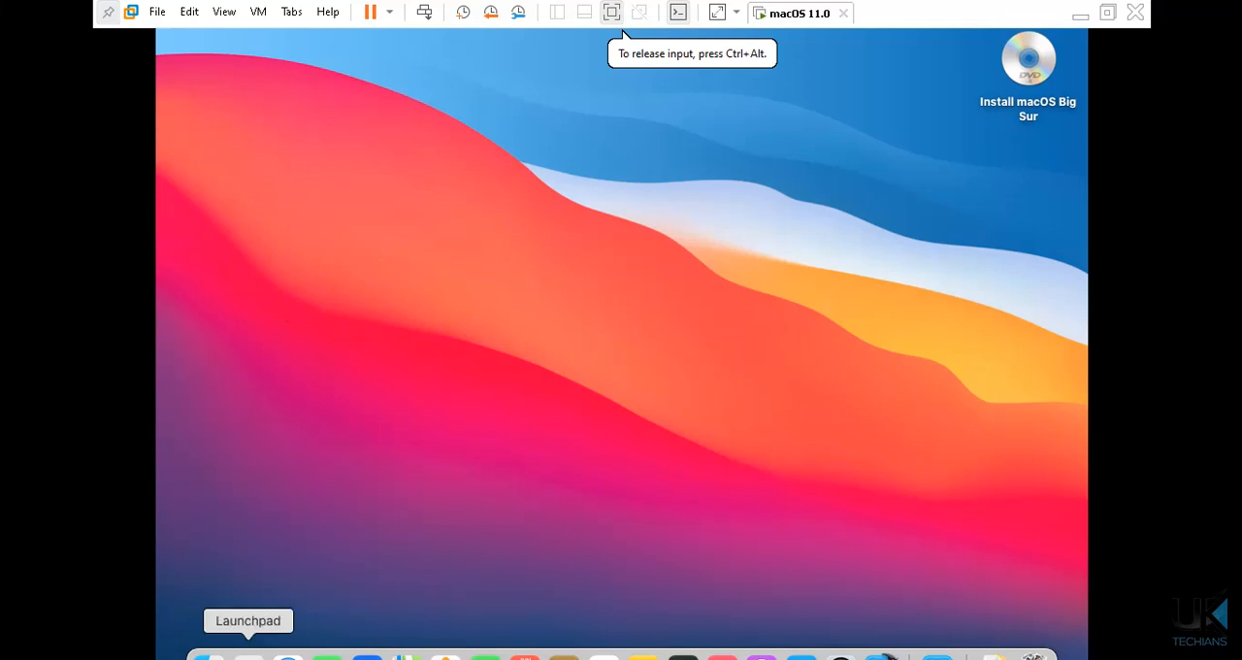
mouse_move(524, 650)
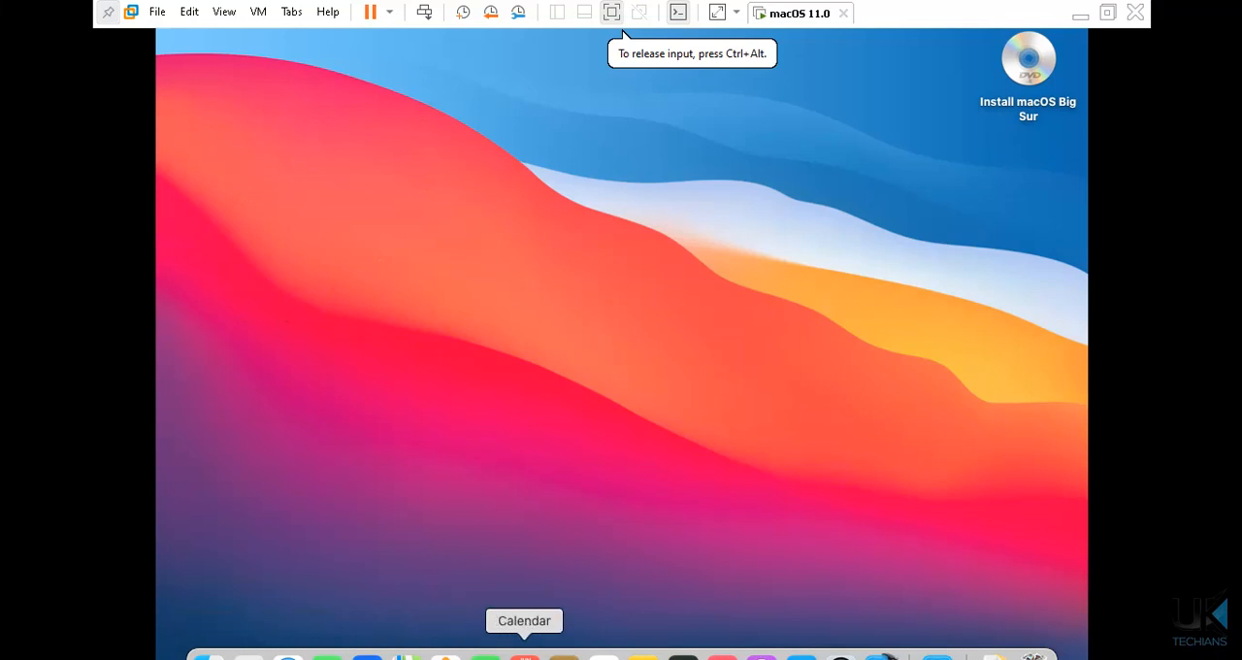
mouse_move(694, 584)
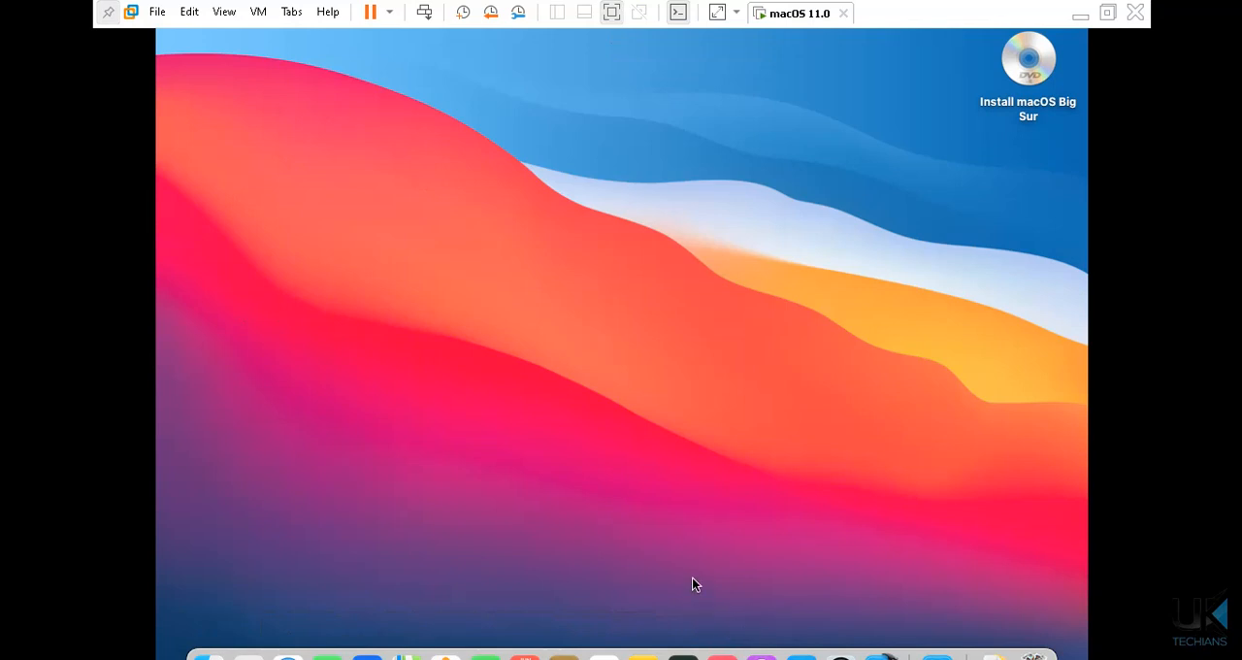
mouse_move(802, 658)
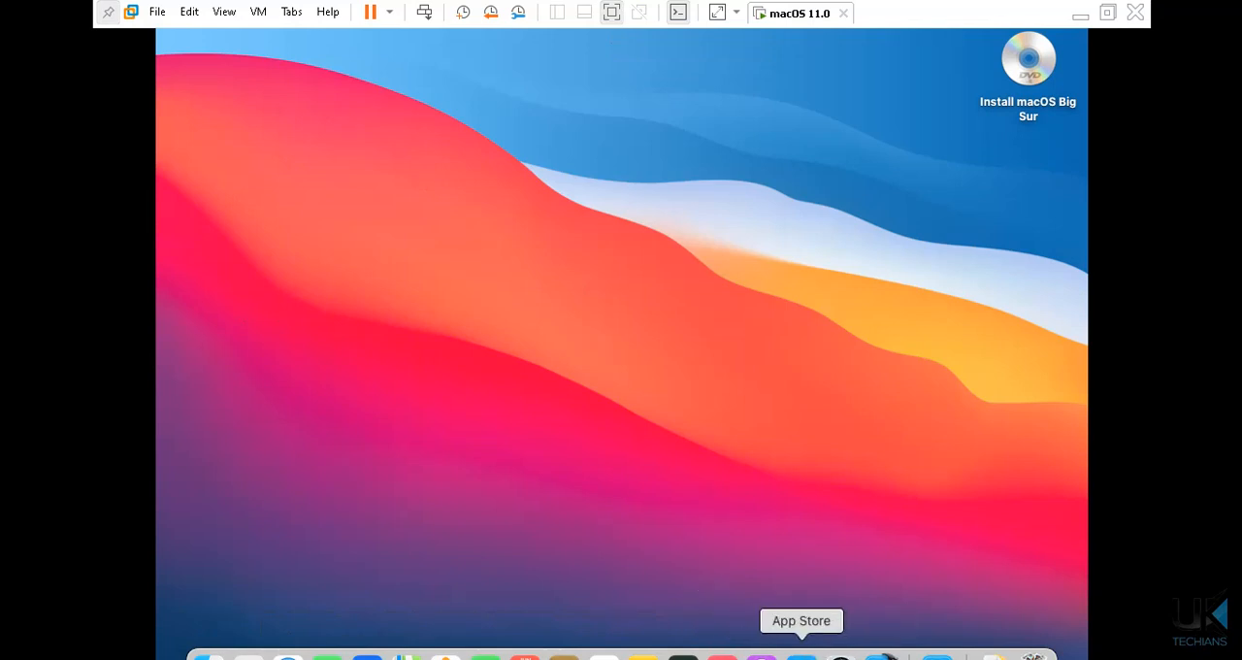
- Launch the App Store and search for 'xcode'
click(802, 658)
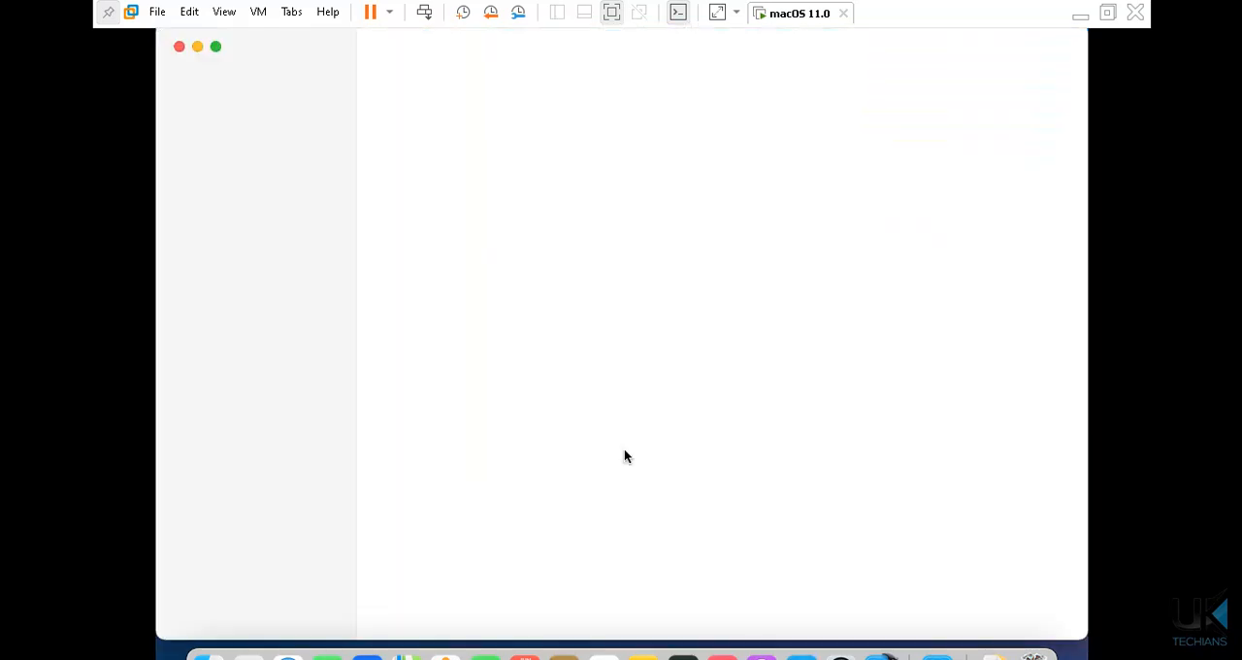
click(219, 292)
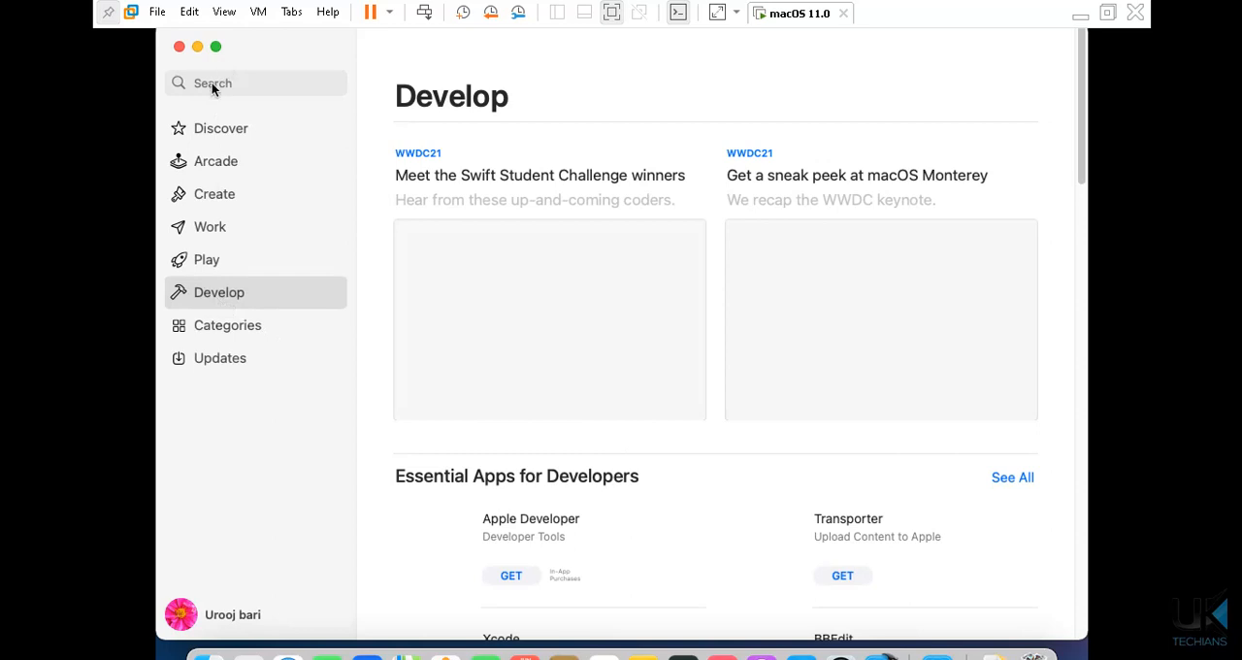
click(256, 83)
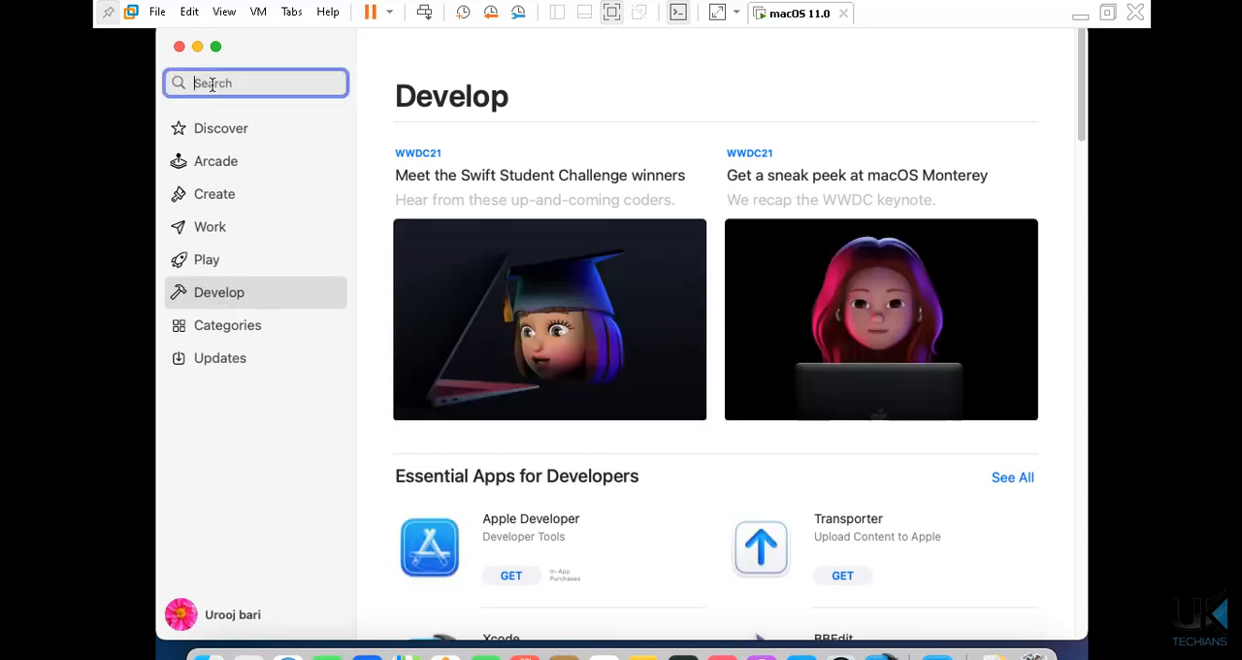
text(xcode)
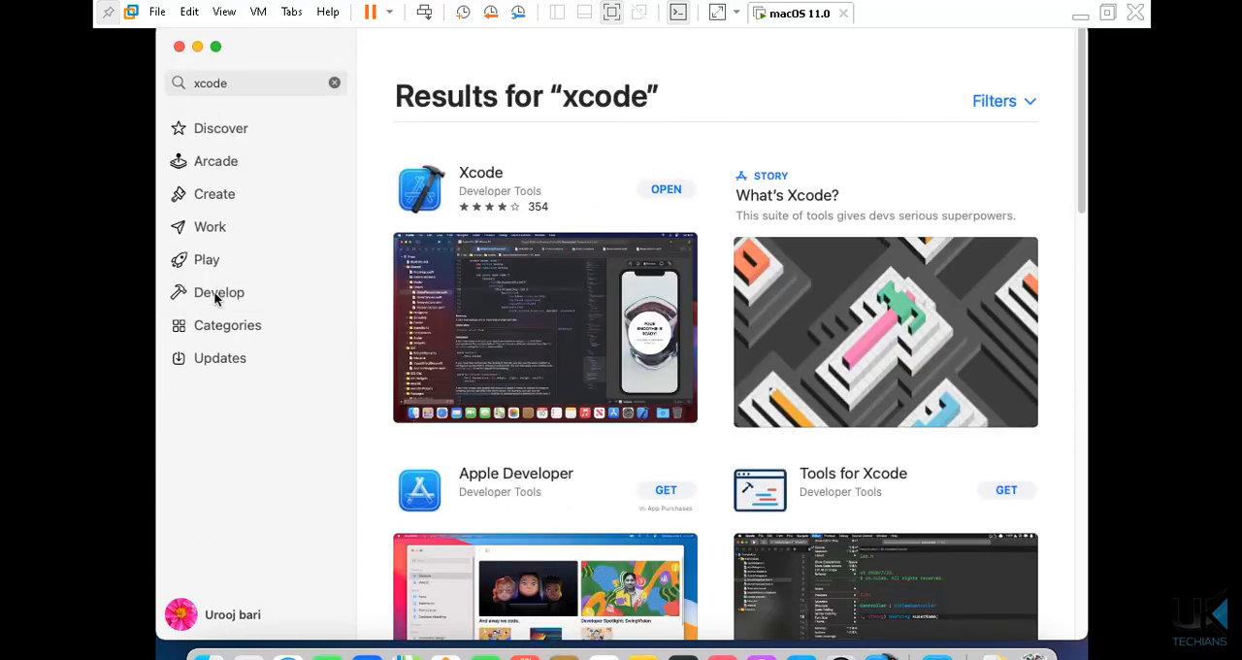
mouse_move(493, 192)
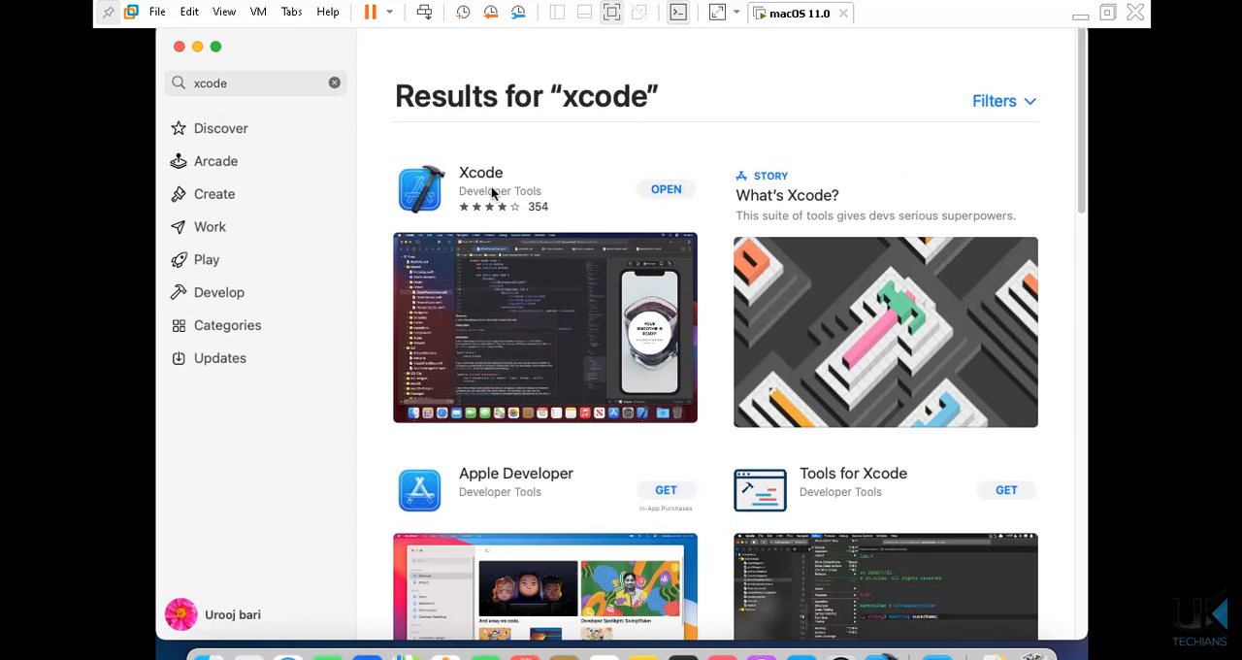
mouse_move(637, 180)
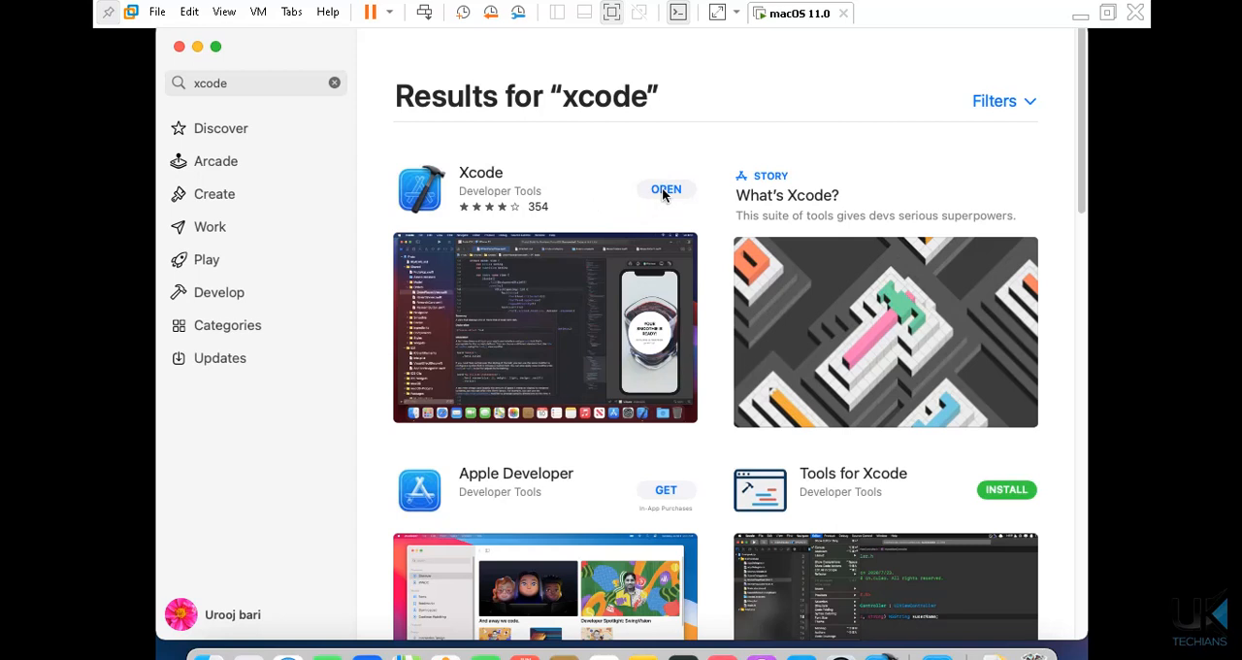
mouse_move(631, 351)
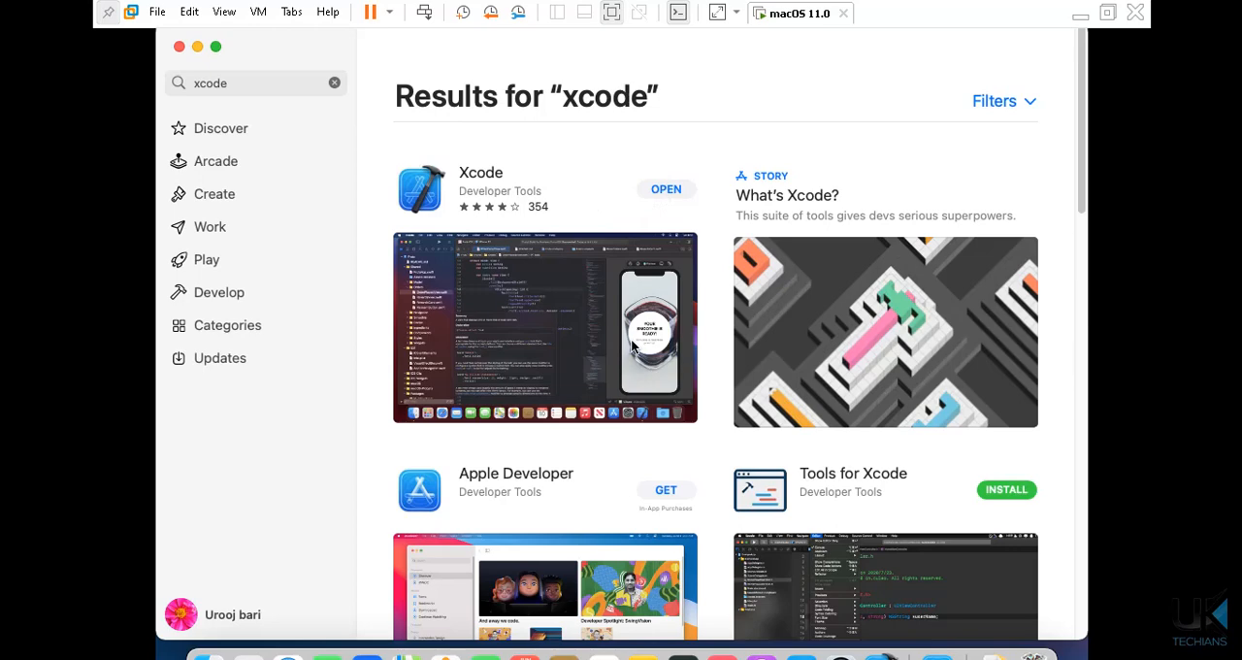
mouse_move(855, 502)
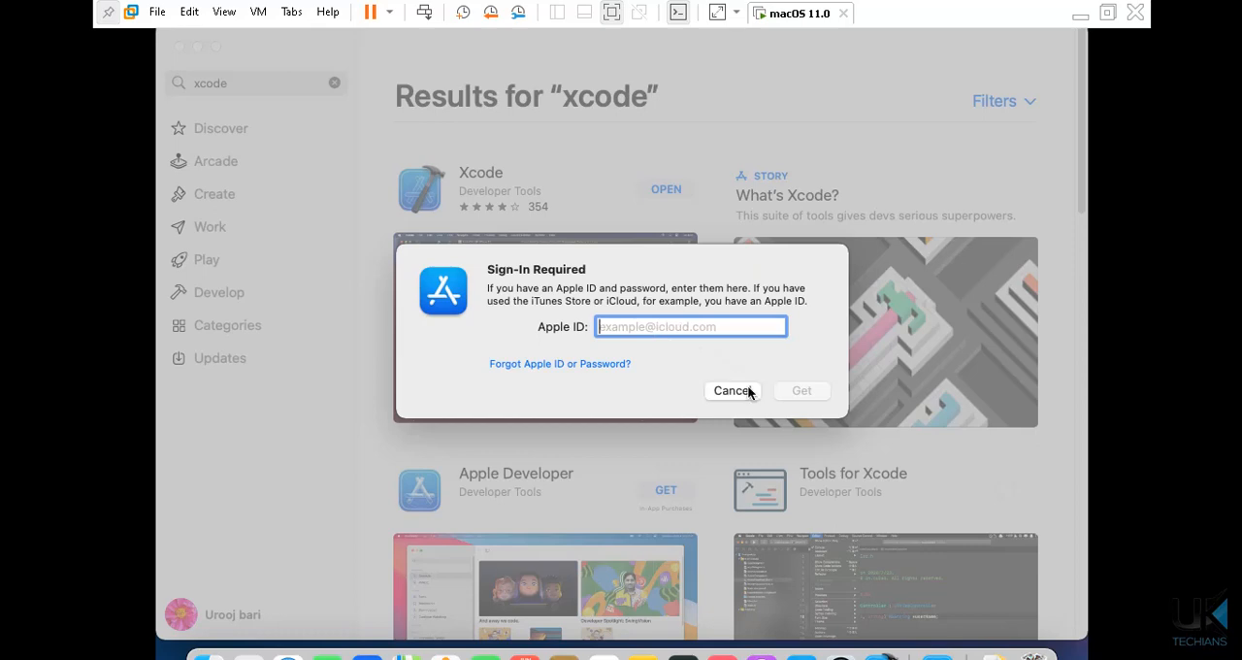
- Dismiss the Apple ID sign-in request to return to the xcode results
click(731, 390)
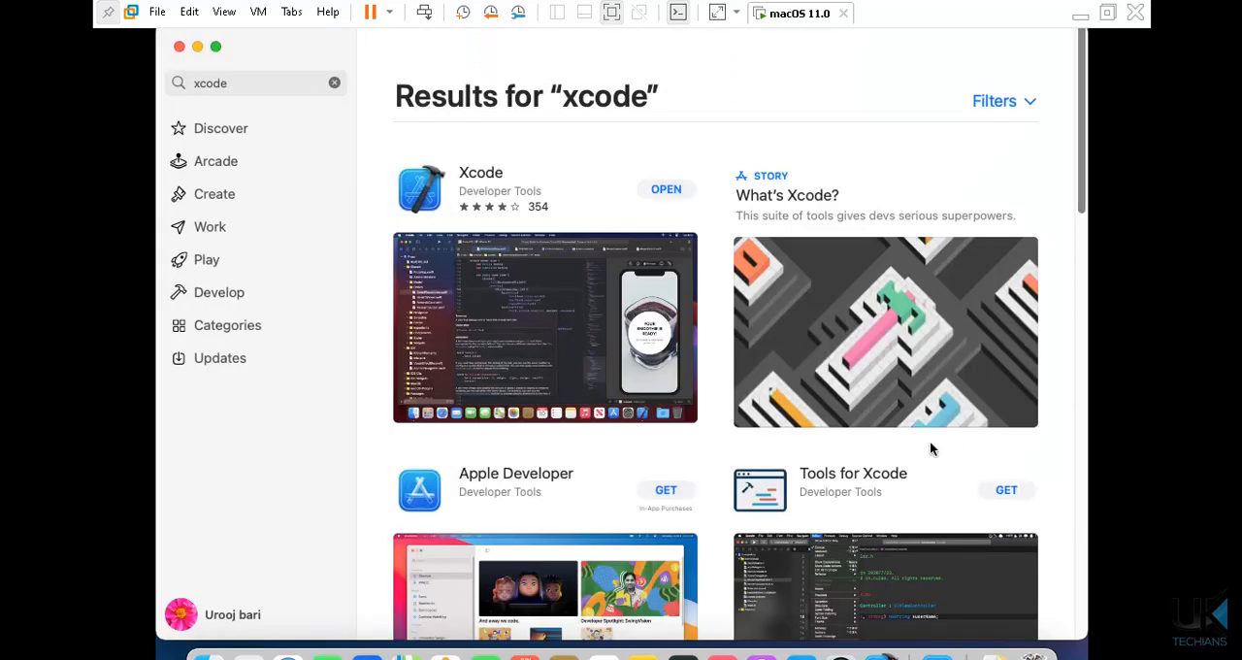
mouse_move(684, 192)
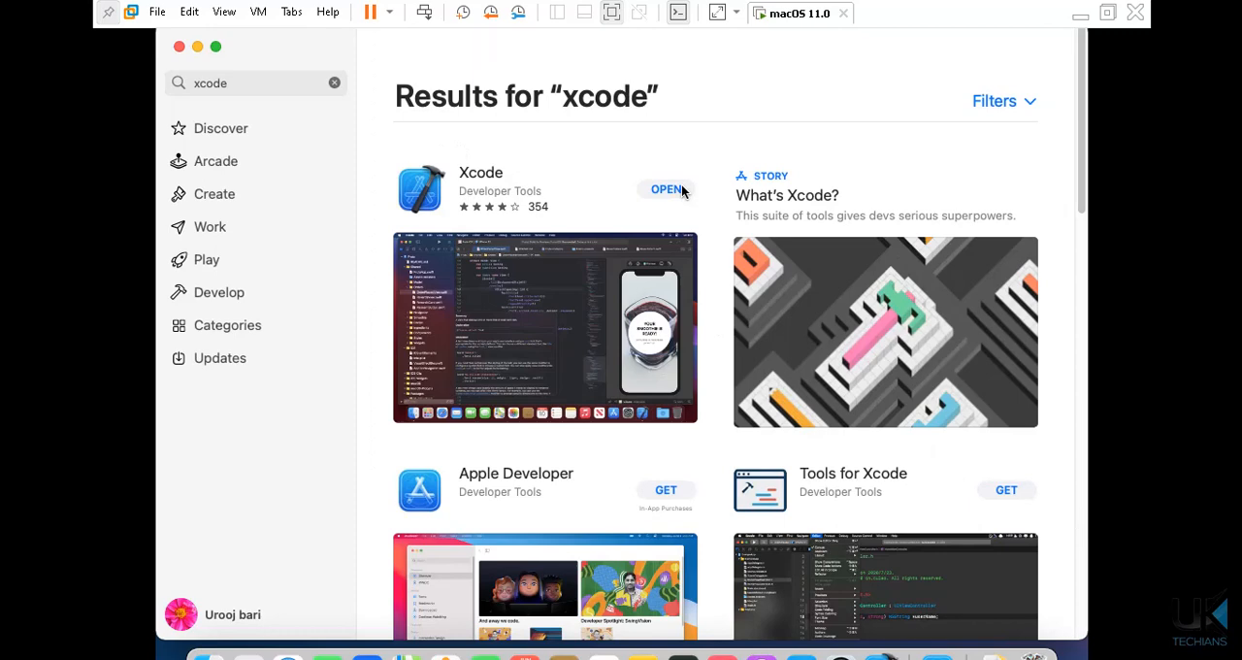
mouse_move(326, 651)
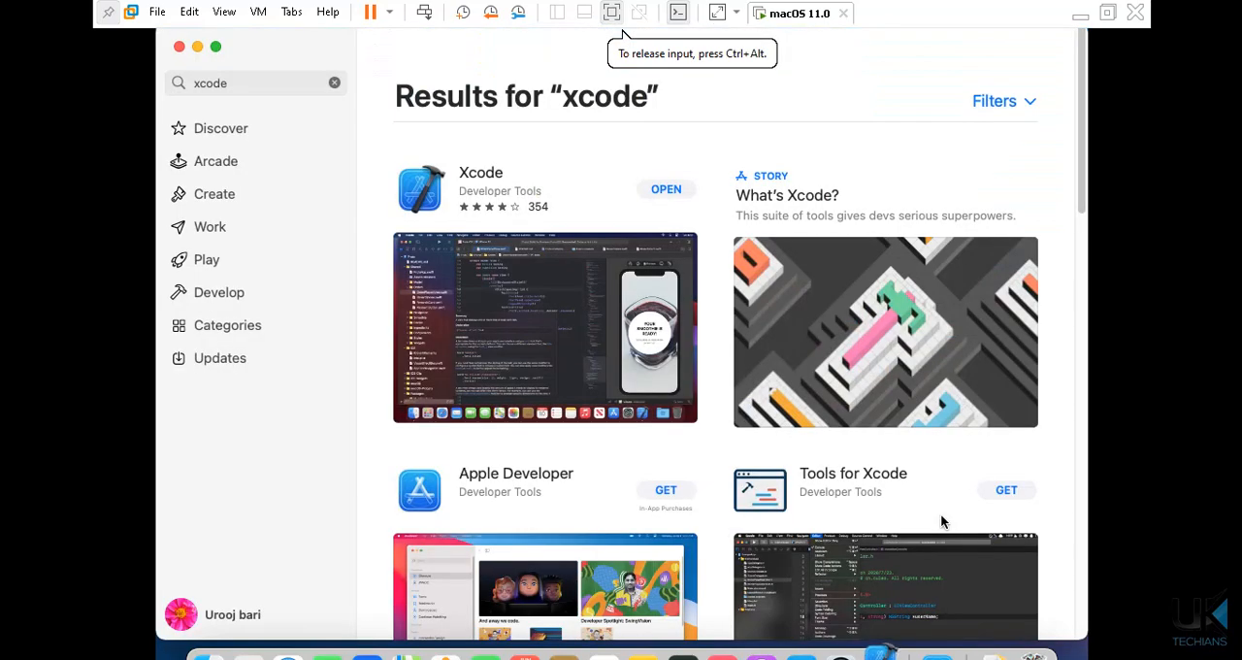
mouse_move(179, 47)
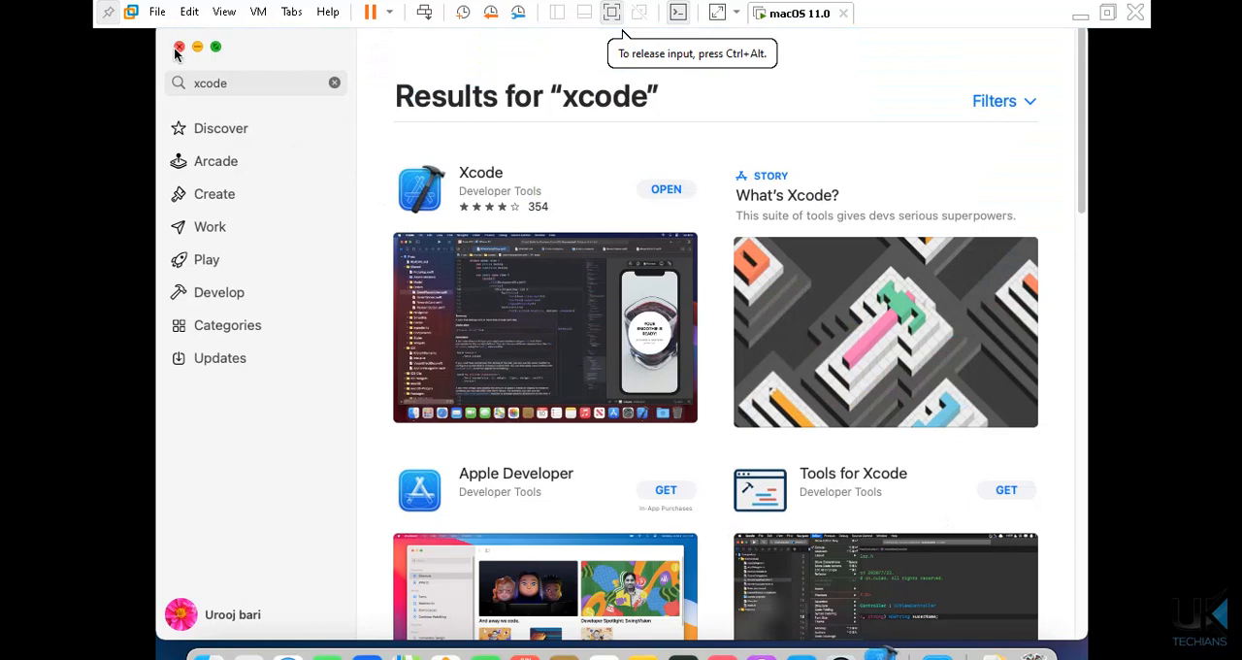
- Close the App Store window
click(179, 47)
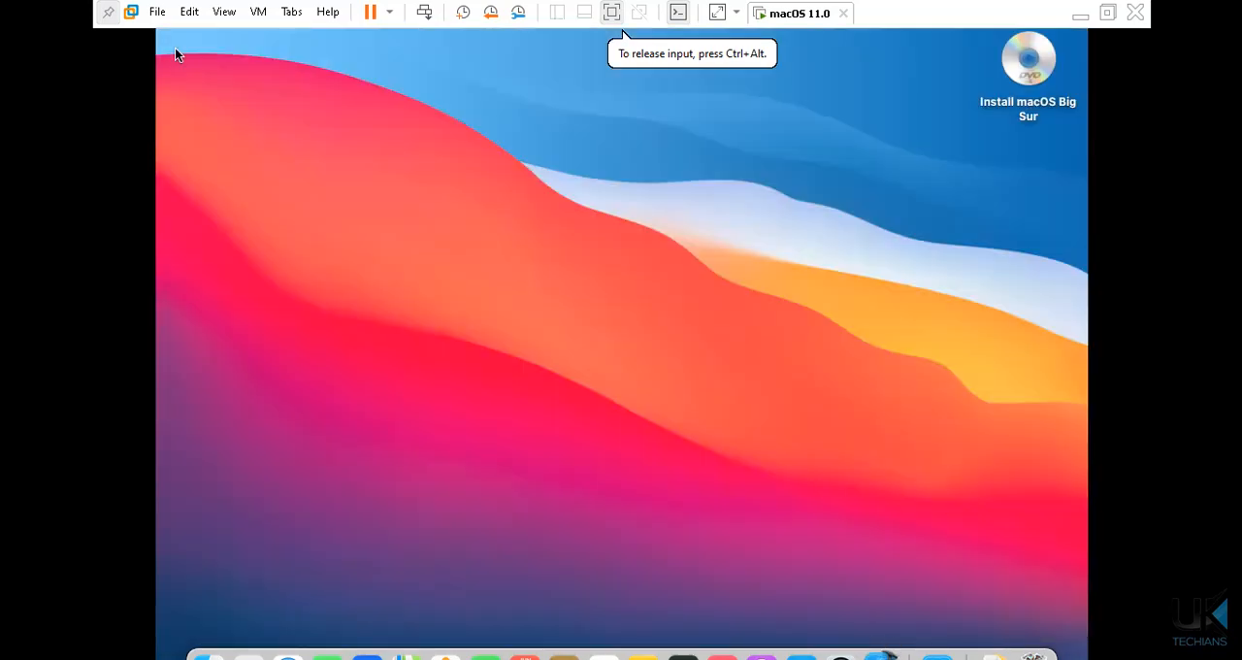
mouse_move(870, 336)
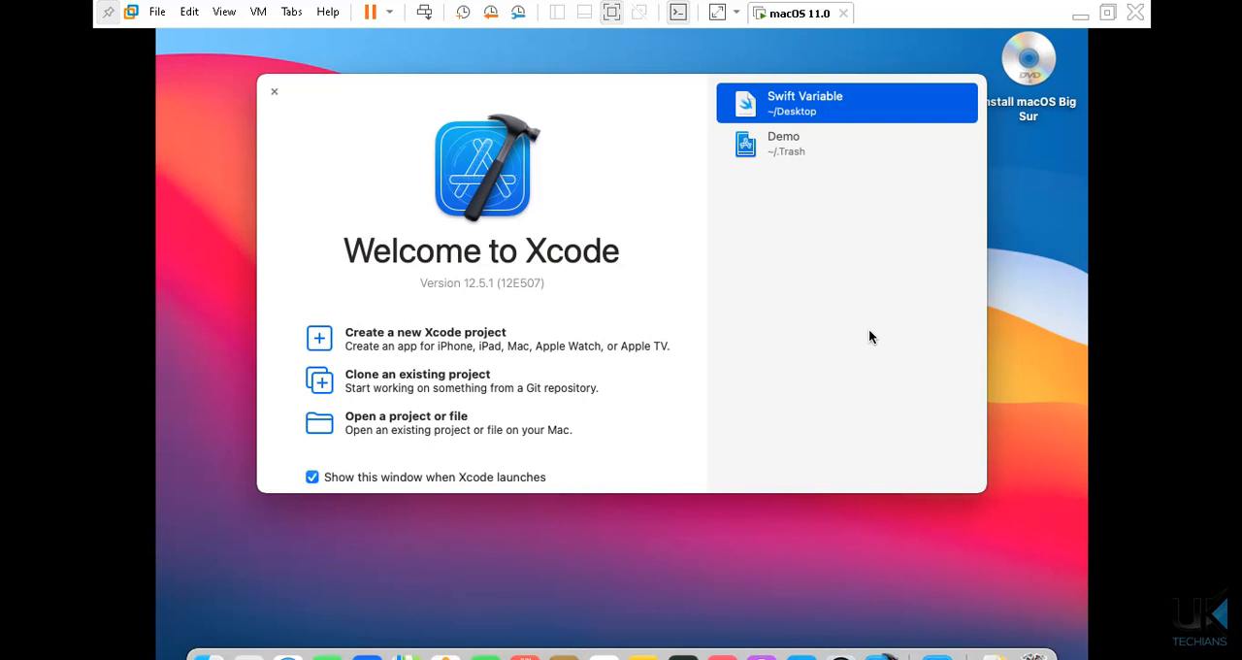
mouse_move(391, 321)
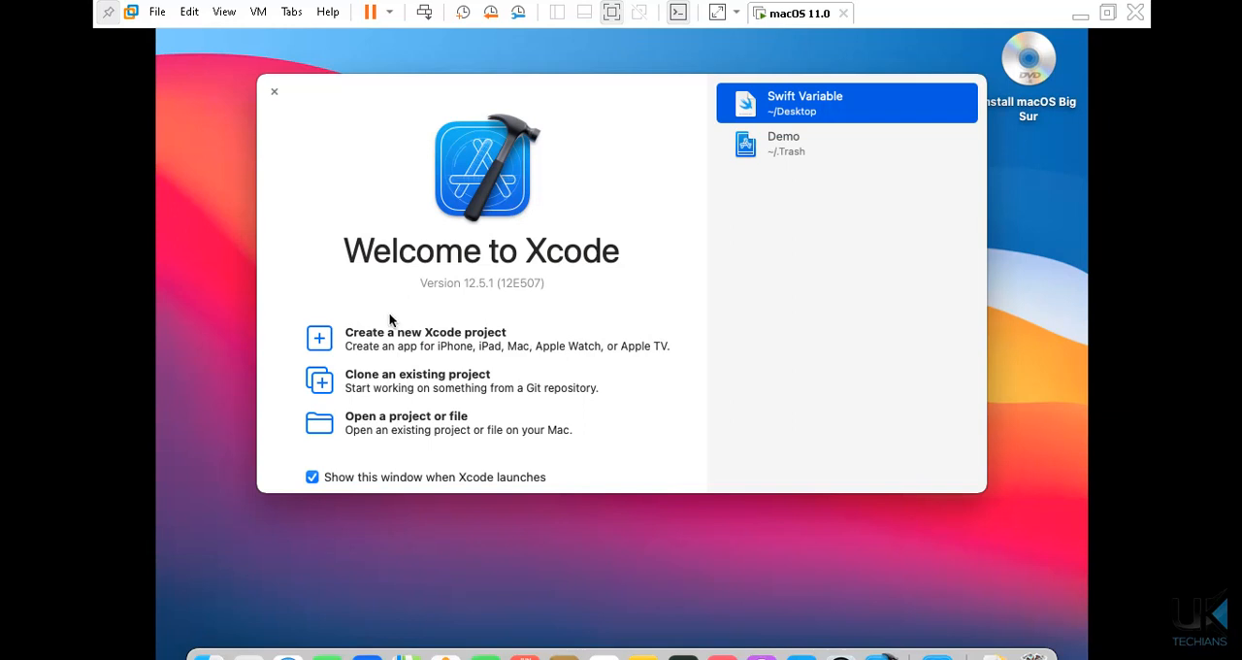
mouse_move(495, 444)
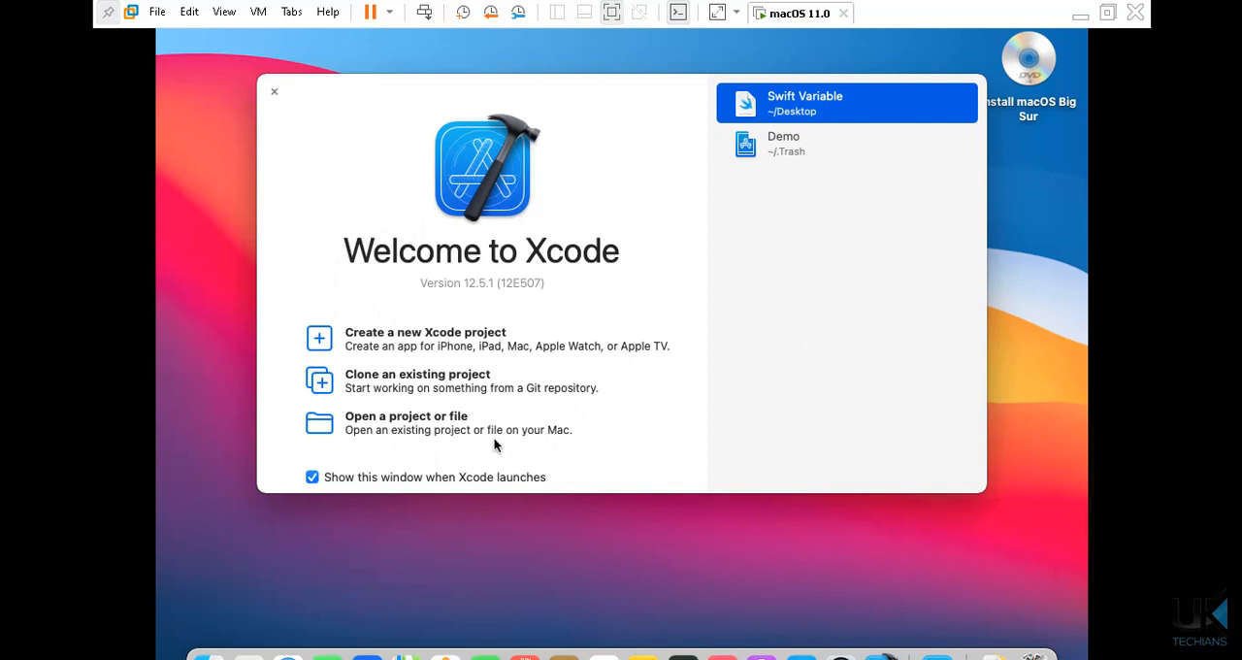
mouse_move(450, 282)
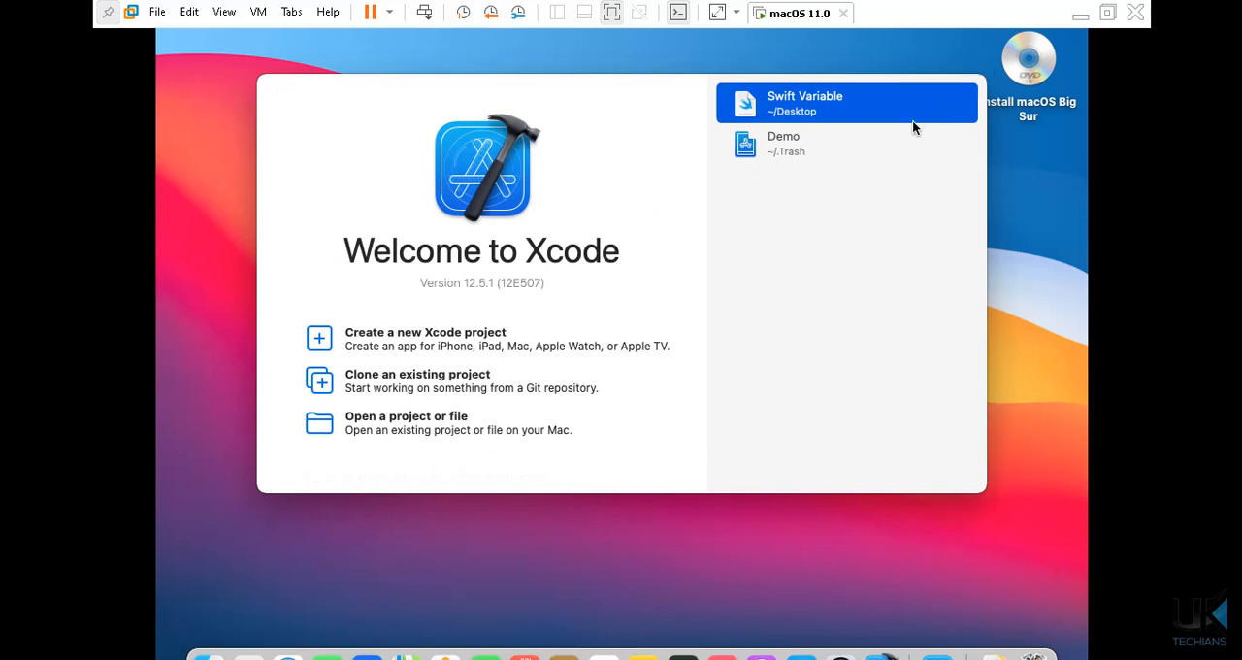
mouse_move(807, 161)
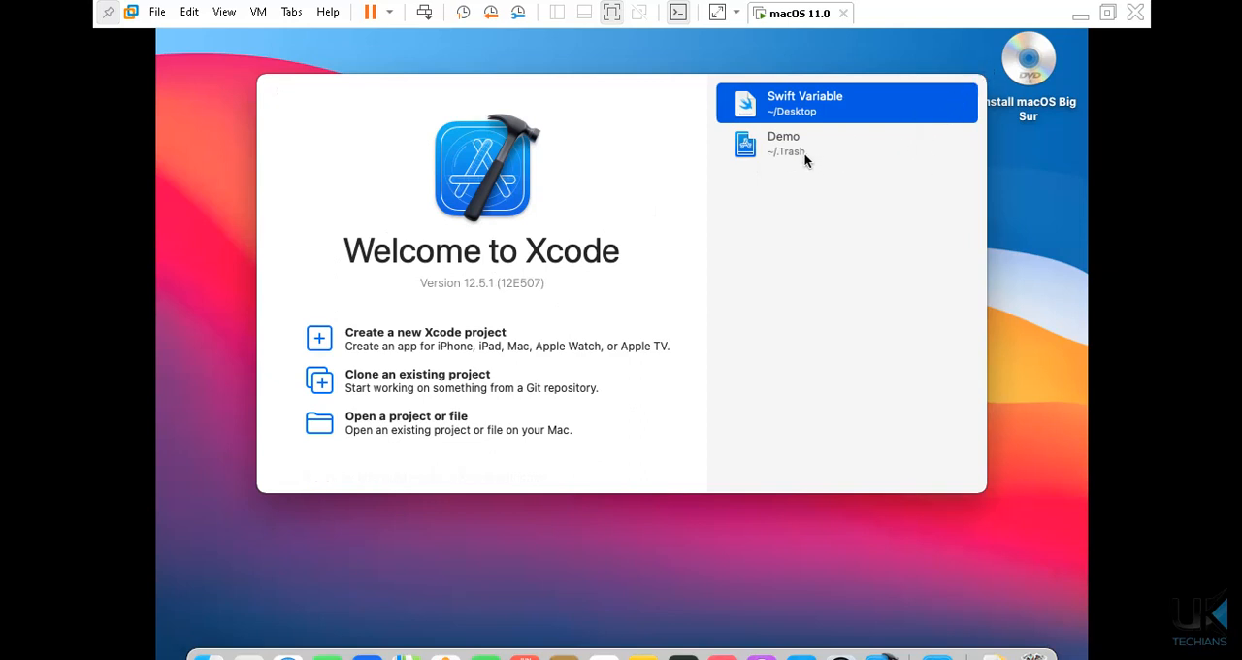
mouse_move(821, 110)
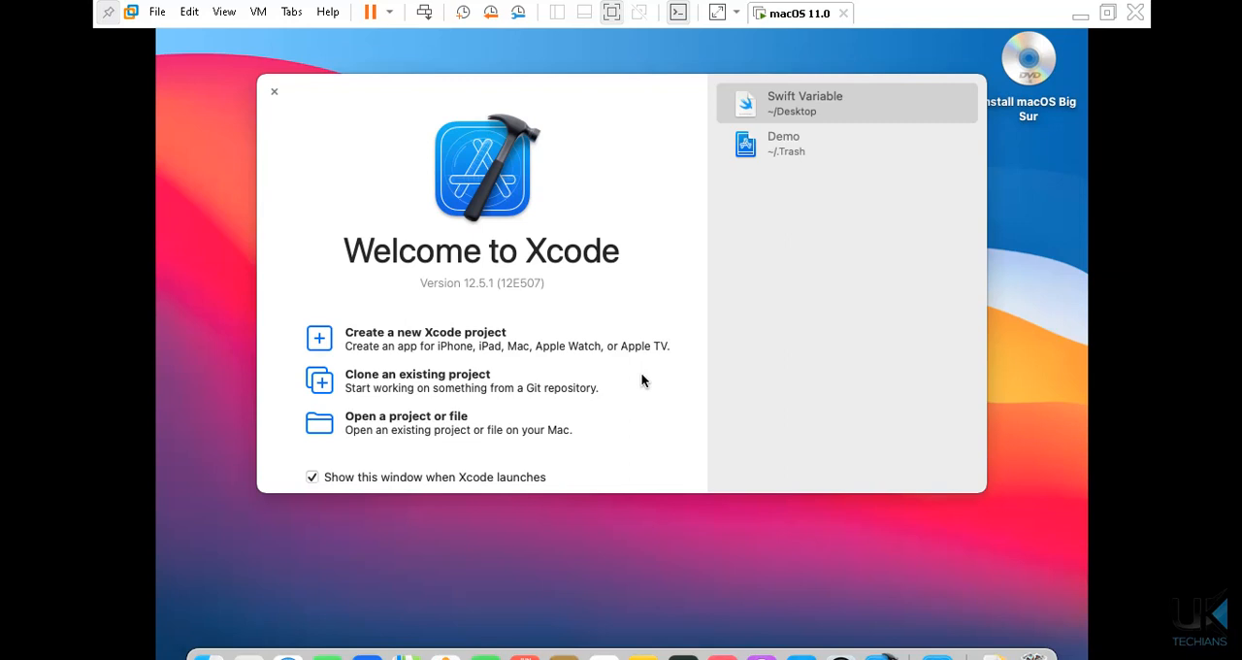
mouse_move(235, 65)
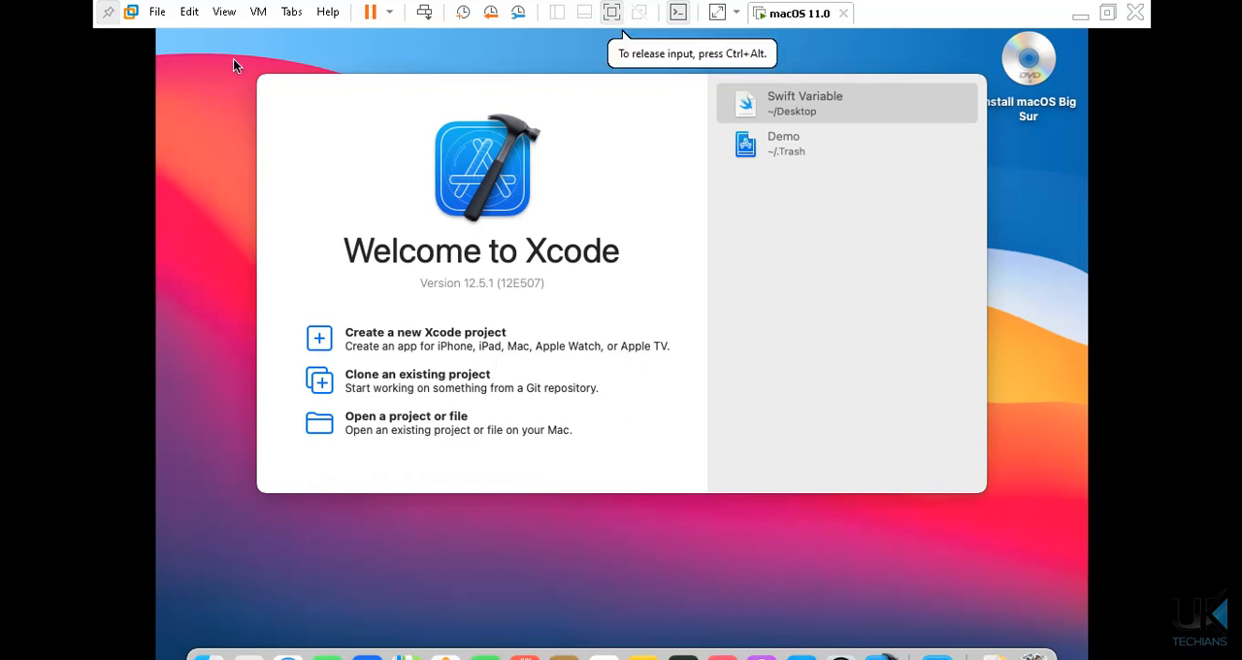
mouse_move(544, 219)
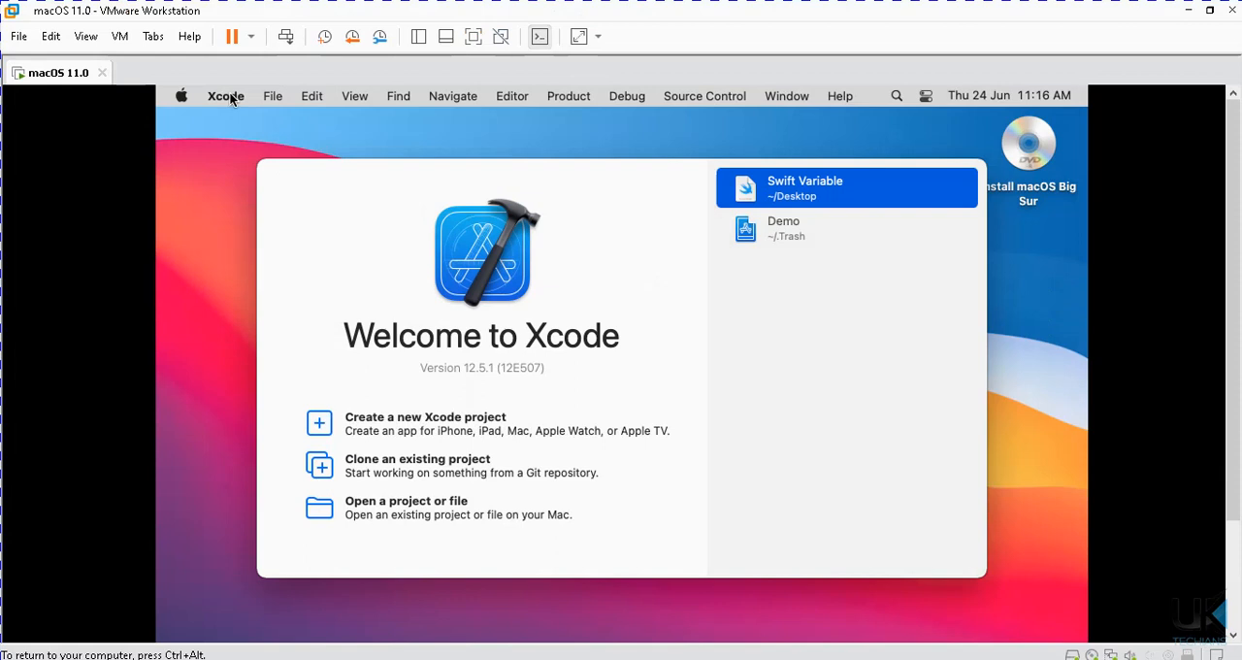
mouse_move(288, 96)
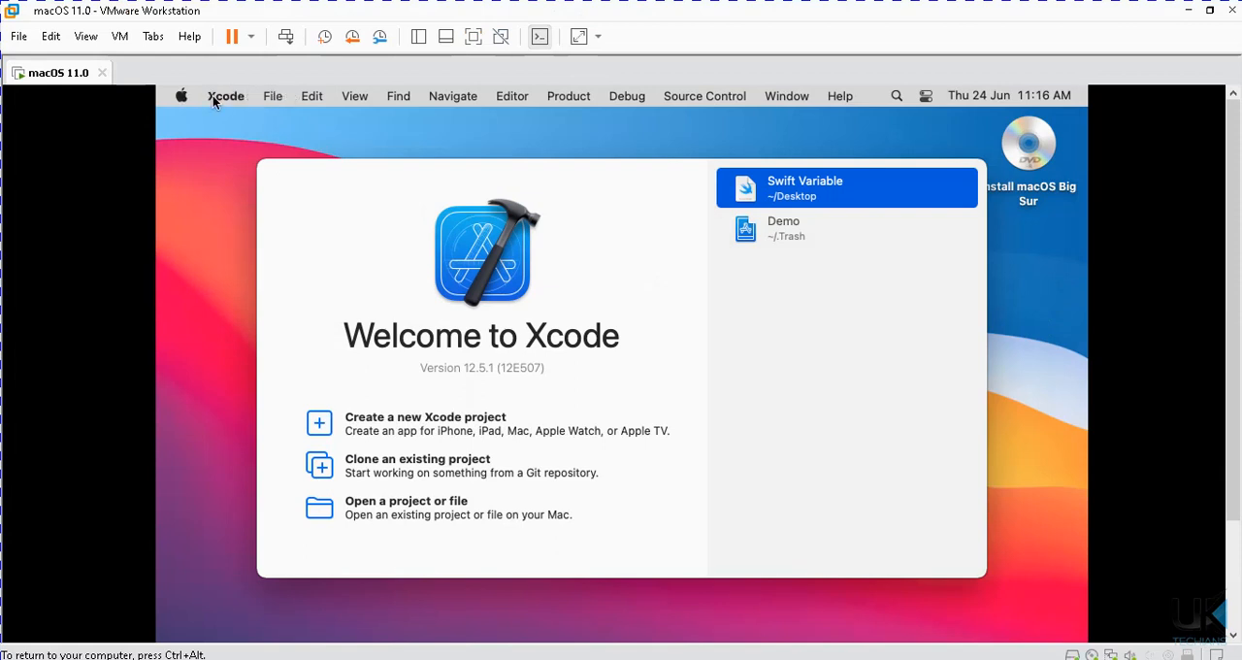
- Start a new playground from the File menu to show the template chooser
click(273, 95)
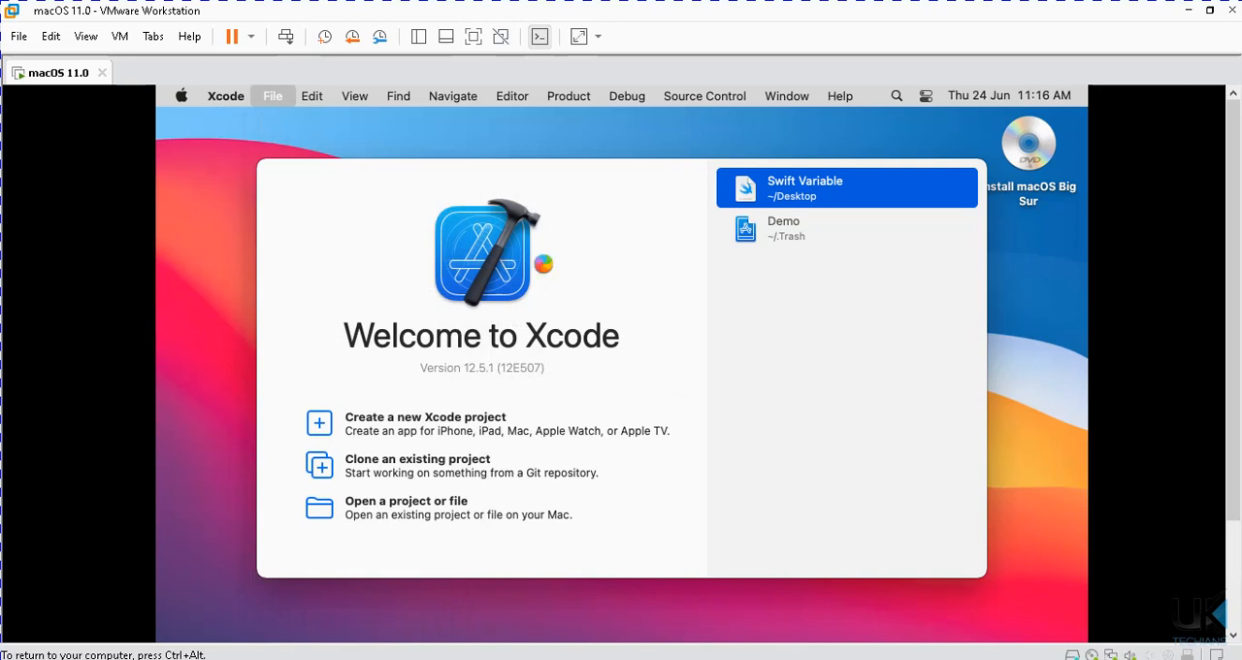
click(271, 95)
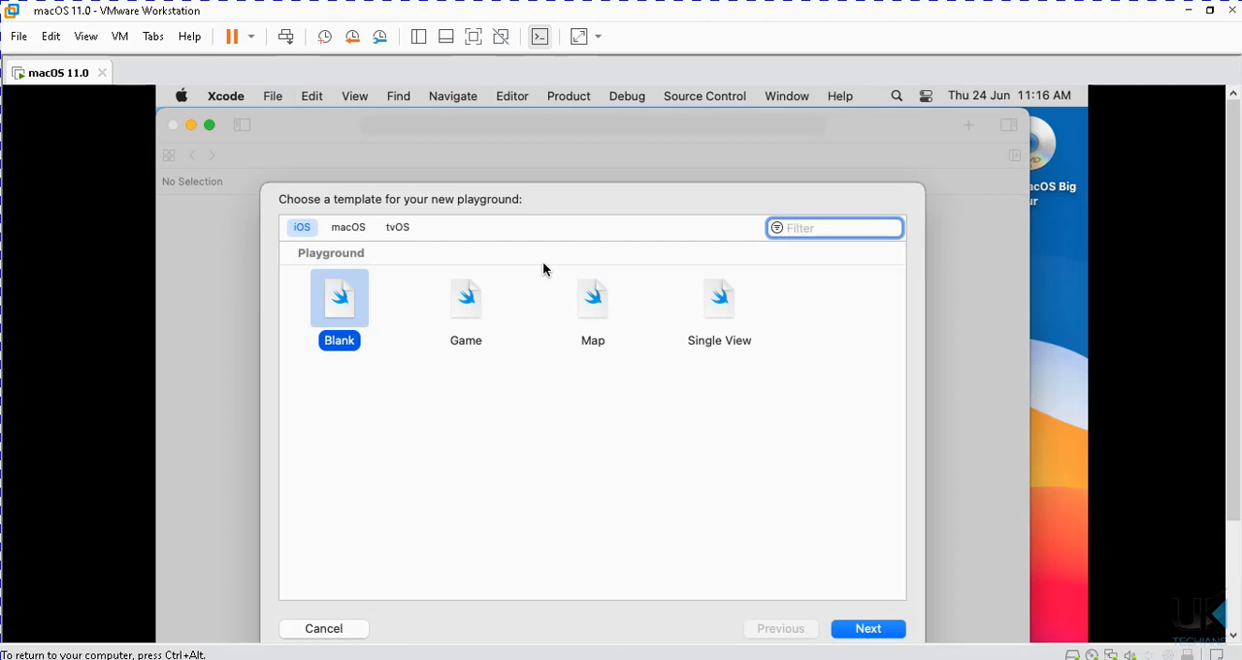
mouse_move(587, 380)
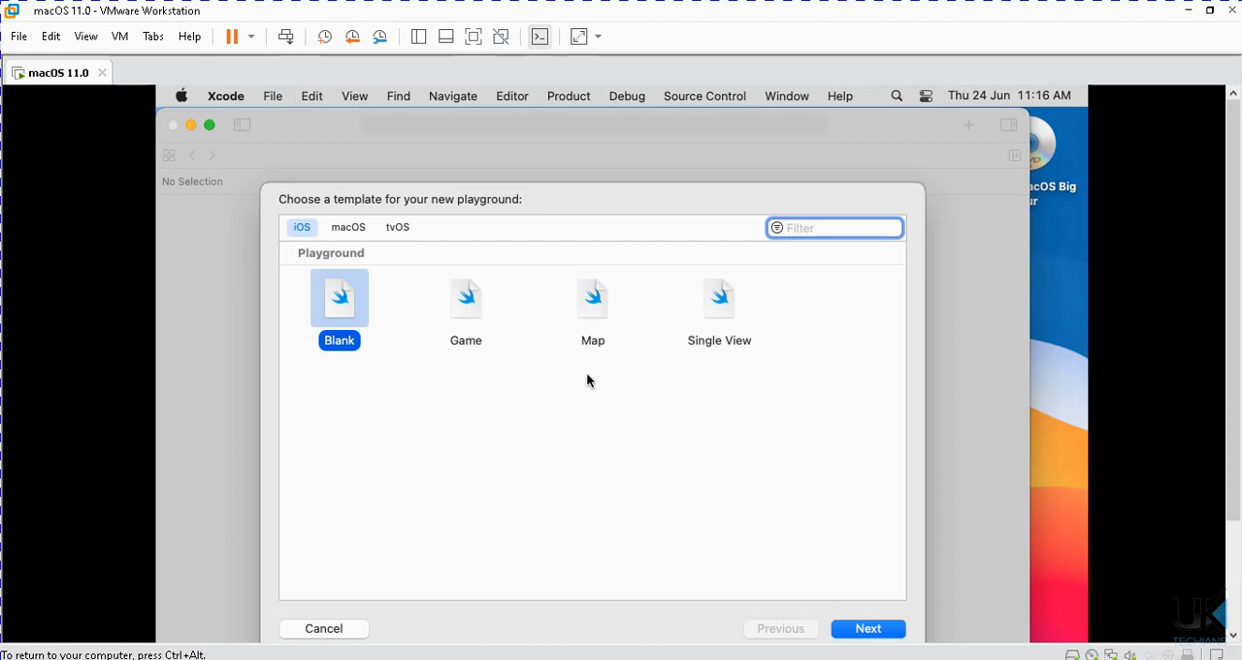
mouse_move(874, 543)
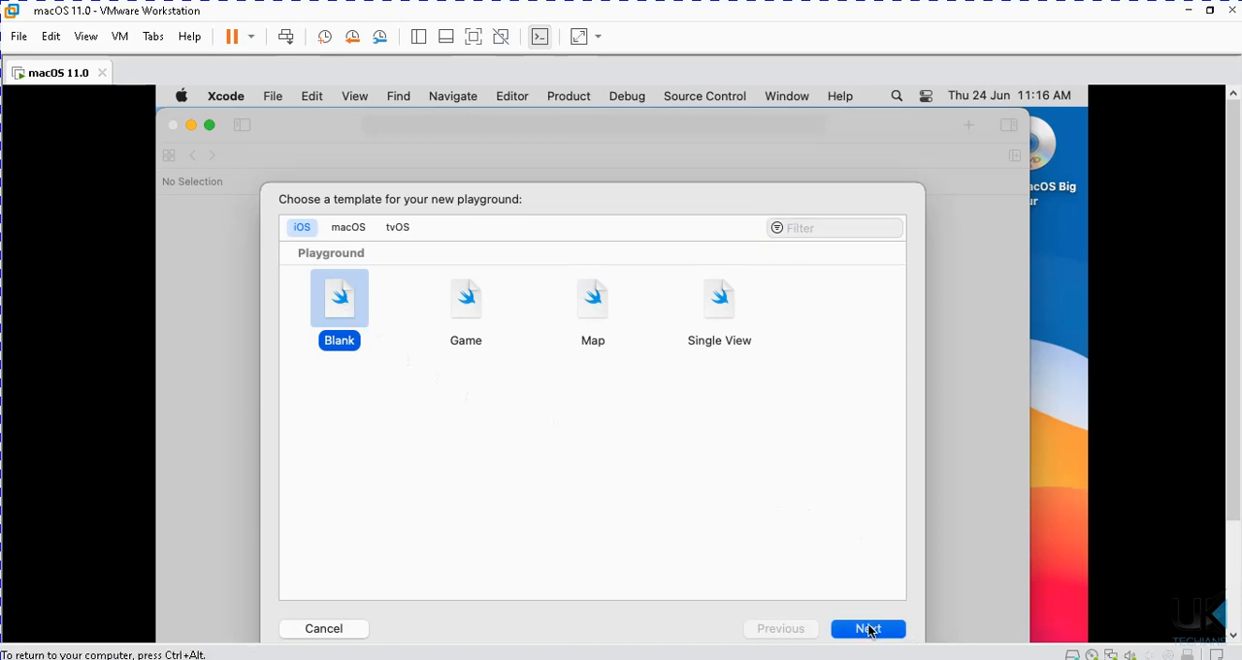
- Create the Blank iOS playground named 'Variable' on the Desktop
click(867, 629)
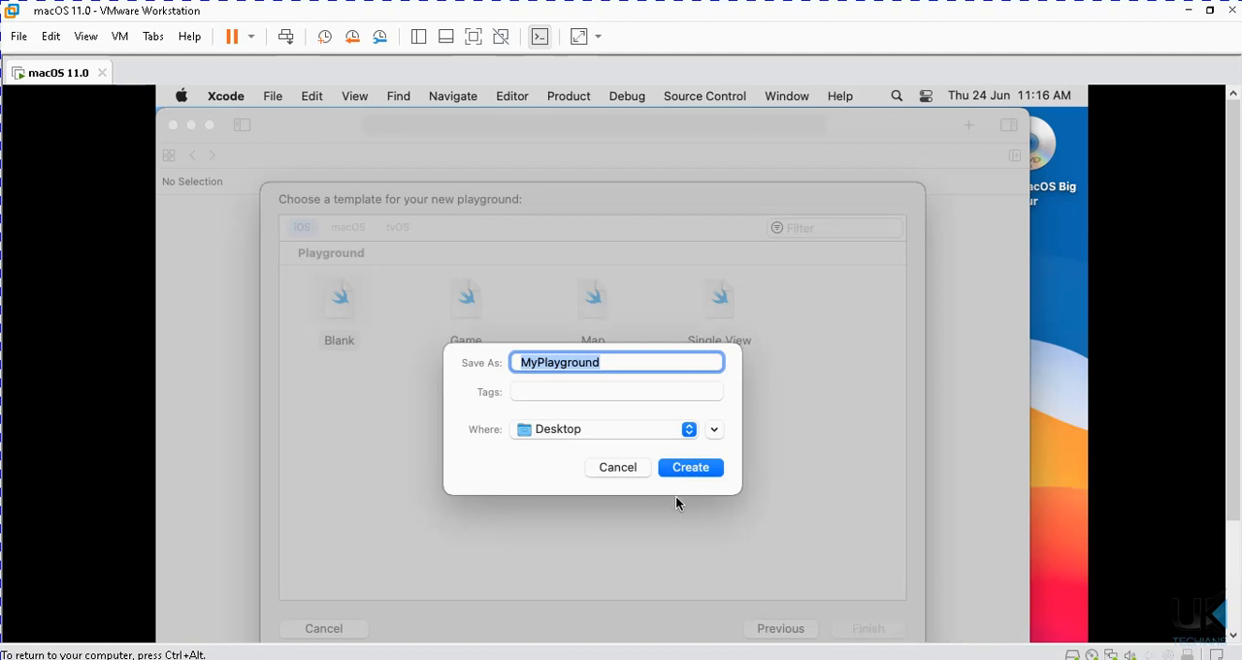
text(Vari)
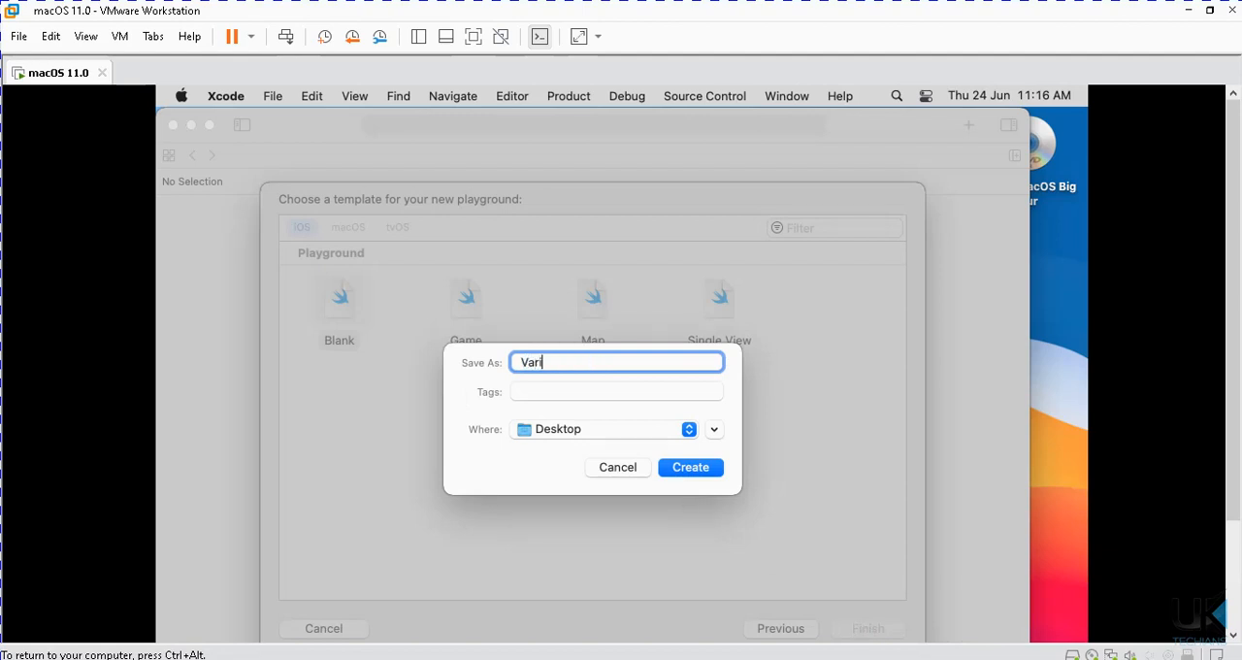
text(ab)
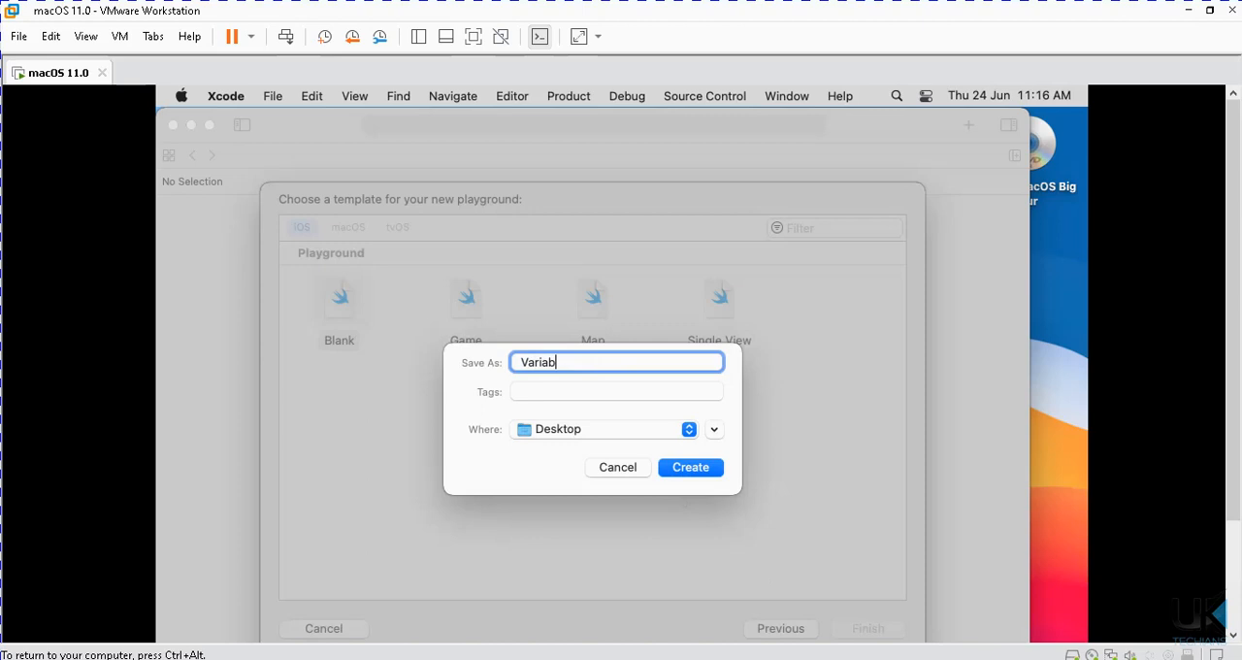
text(le)
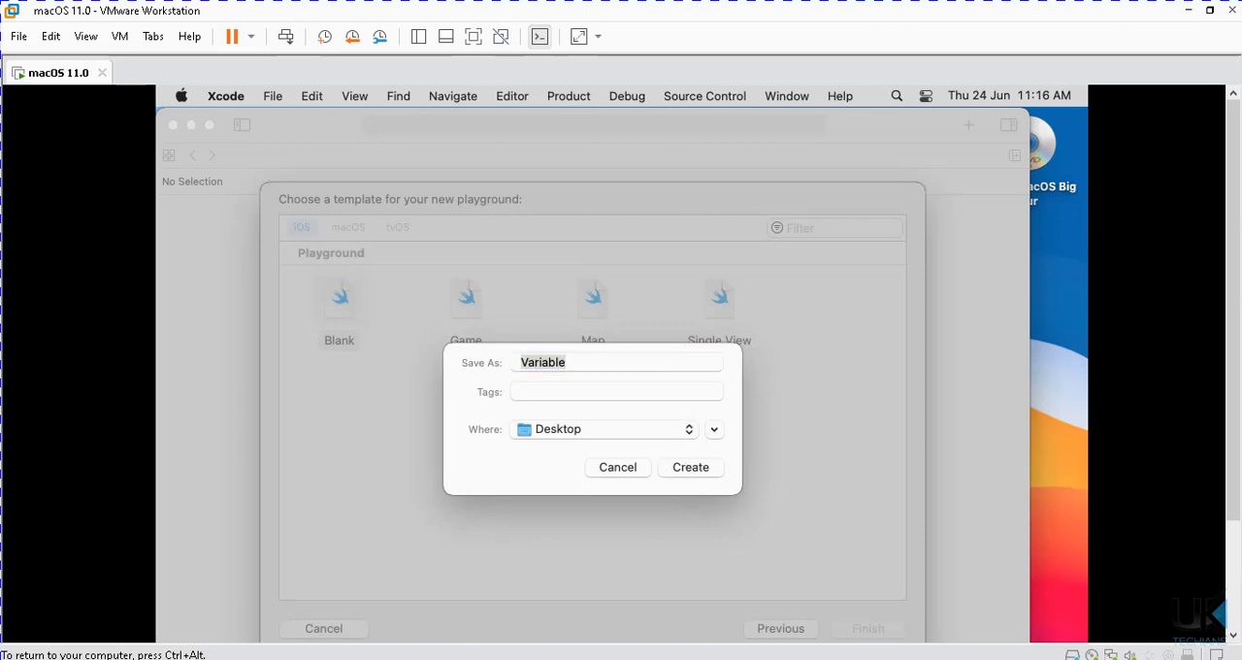
click(690, 467)
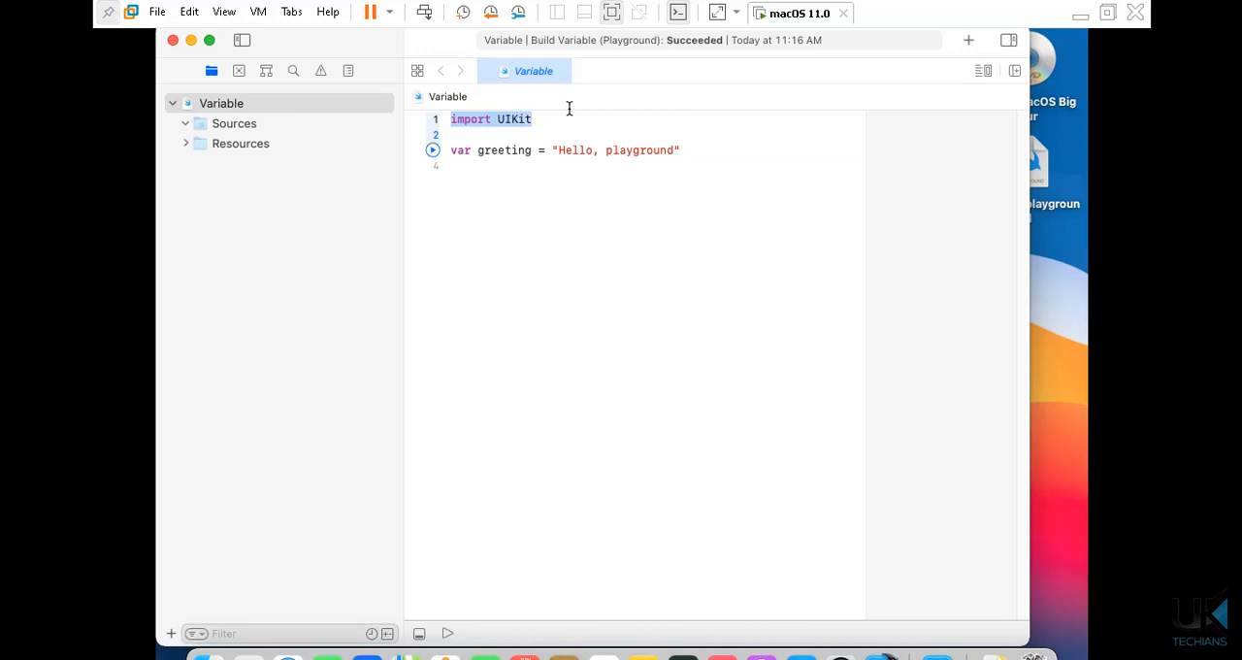
mouse_move(468, 166)
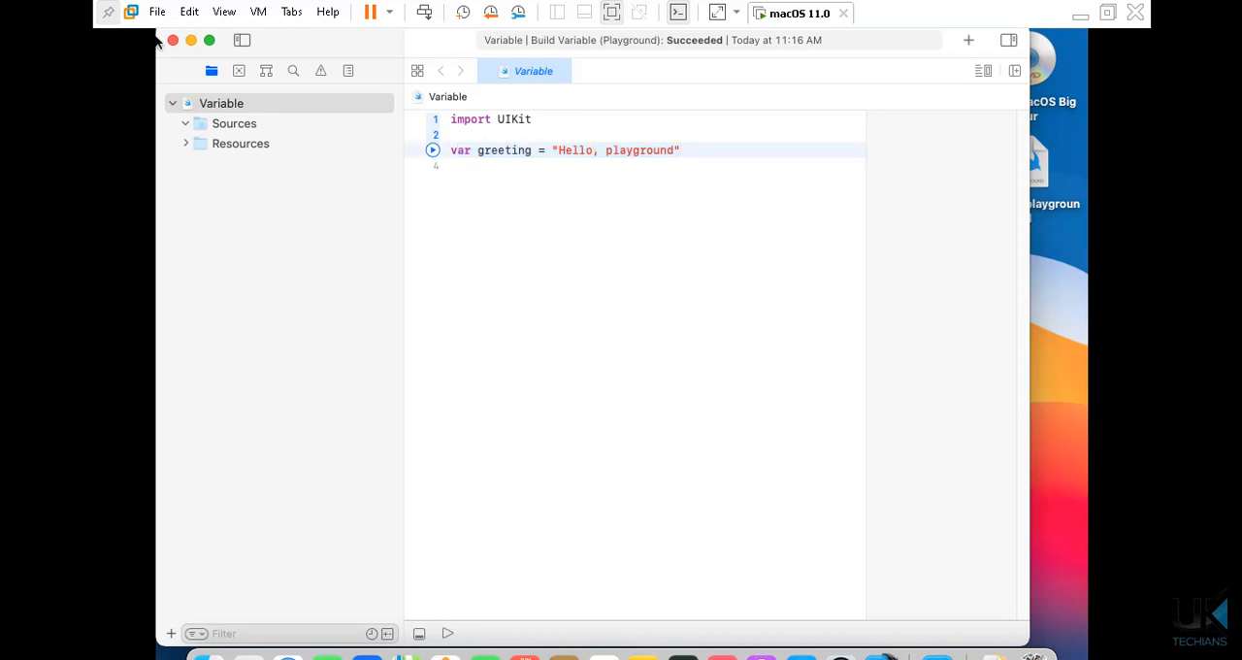
- Place the cursor at the end of the var greeting line
click(680, 149)
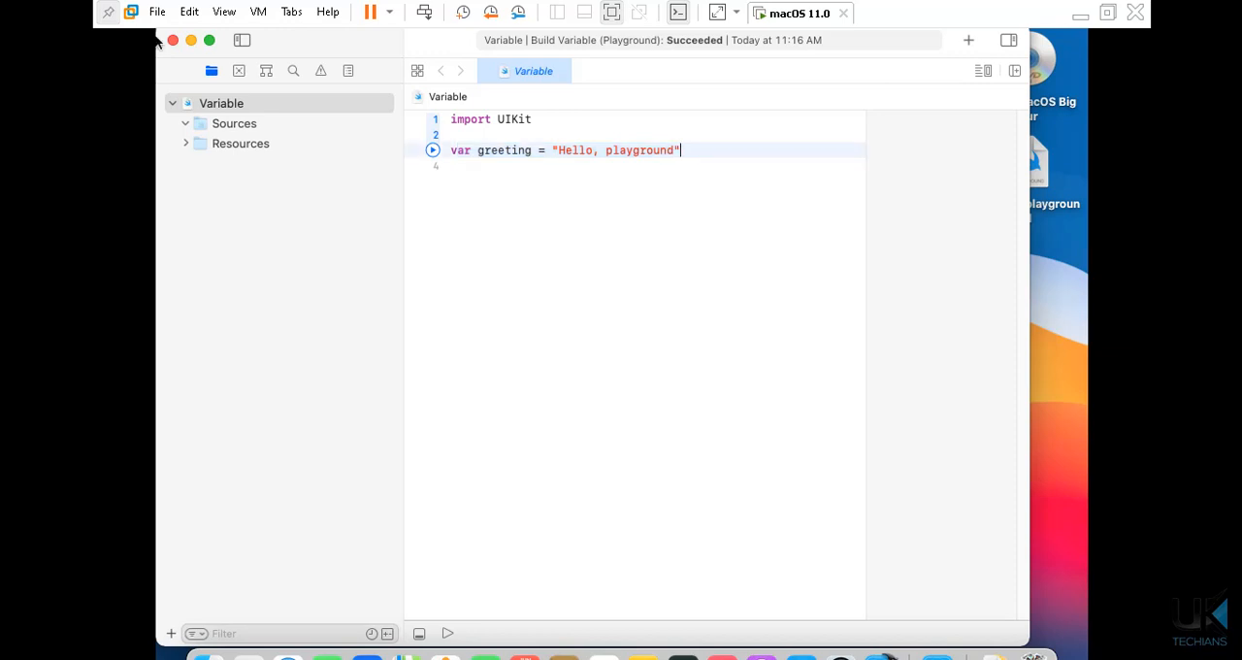